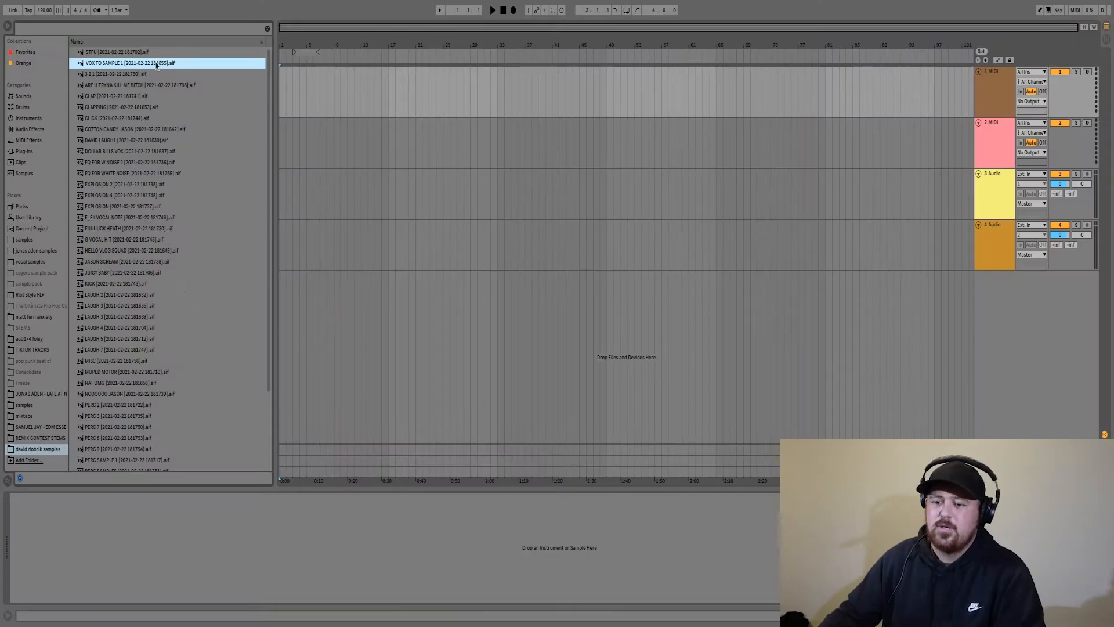
Step: Scroll the browser to the Claps_And_Snares folder in the 140 BPM set
{"action": "scroll", "scroll_direction": "down", "scroll_amount": 3}
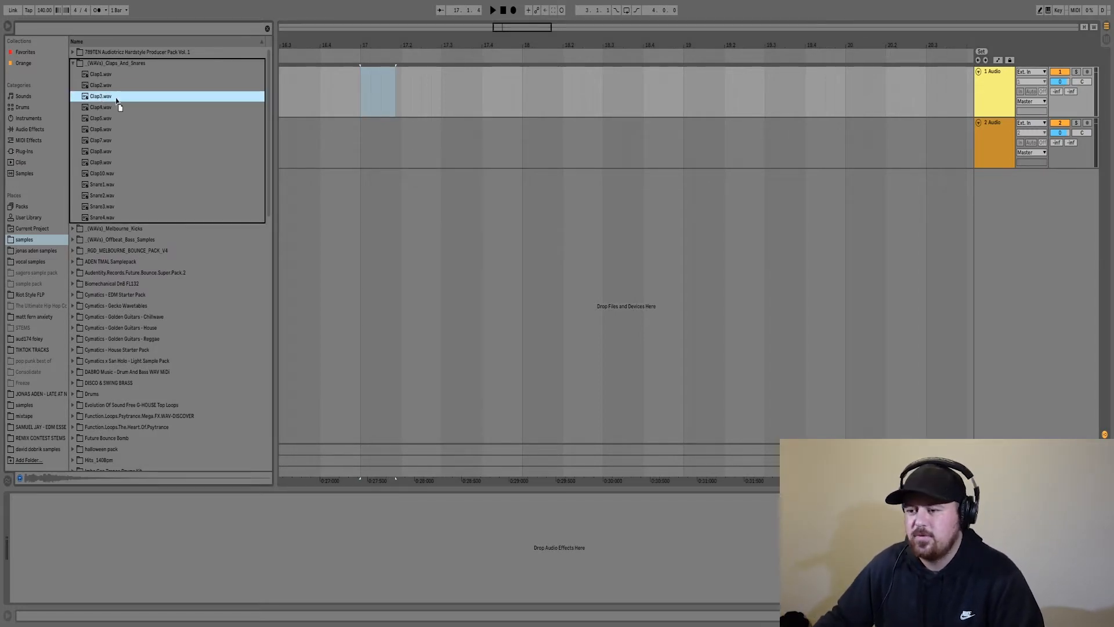
Step: Drag Clap3.wav along the SIDECHAIN track
{"action": "left_click_drag", "start_coordinate": [99, 96], "coordinate": [377, 92]}
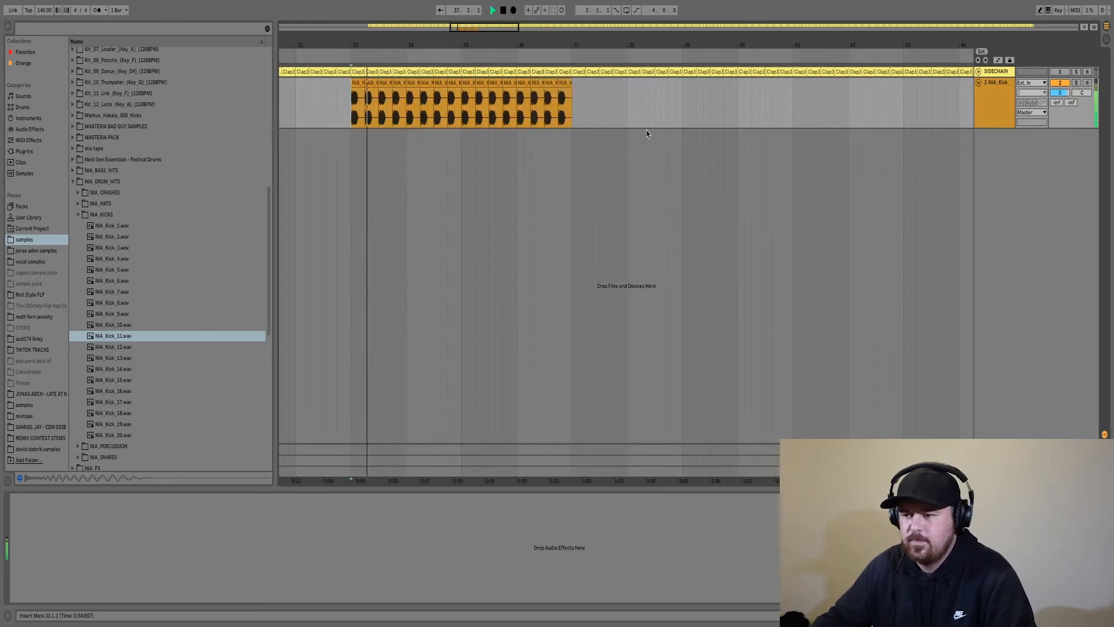
Step: Stop playback and open the NIA_WAV_LOOPS folder in the sample library
{"action": "left_click", "coordinate": [73, 243]}
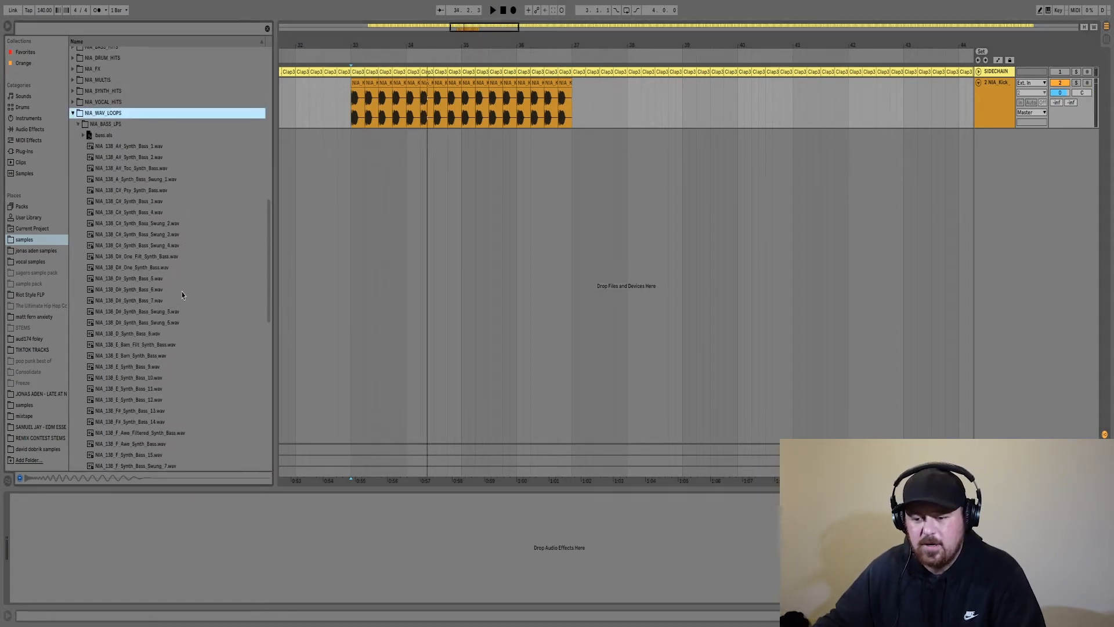
{"action": "left_click", "coordinate": [135, 370]}
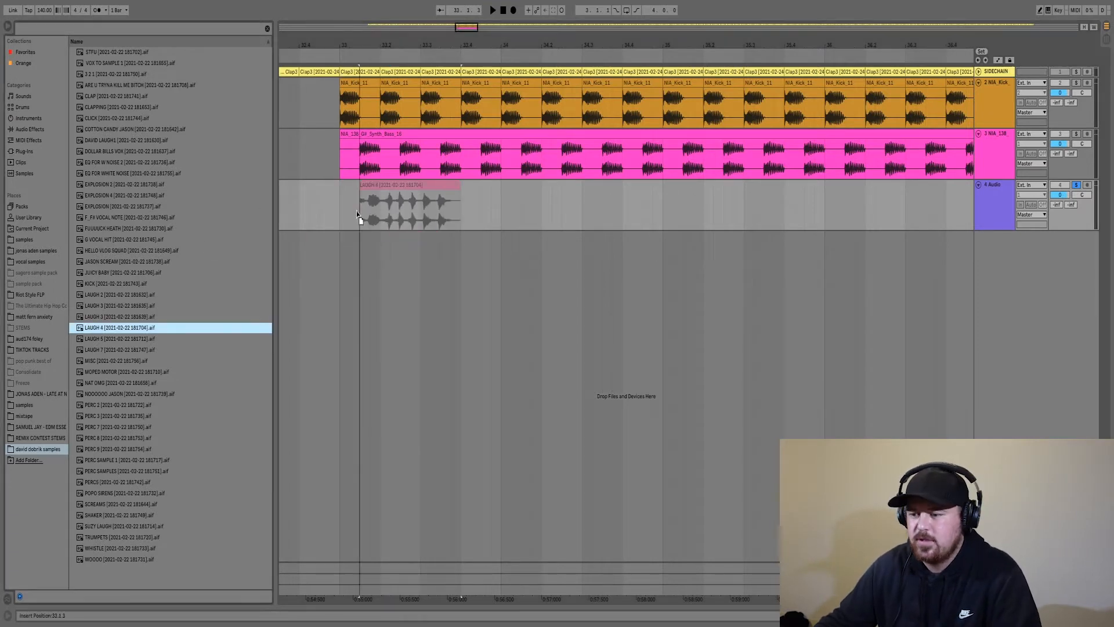
Step: Move LAUGH 4 to bar 33, open its Clip View and adjust its warp timing
{"action": "left_click", "coordinate": [391, 206]}
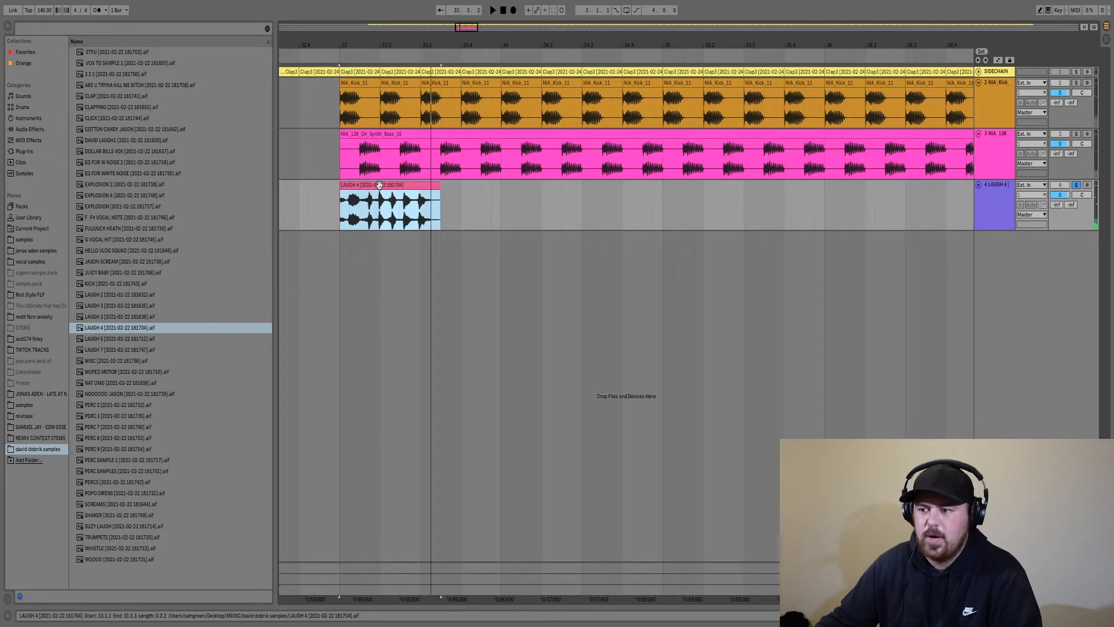
{"action": "double_click", "coordinate": [389, 206]}
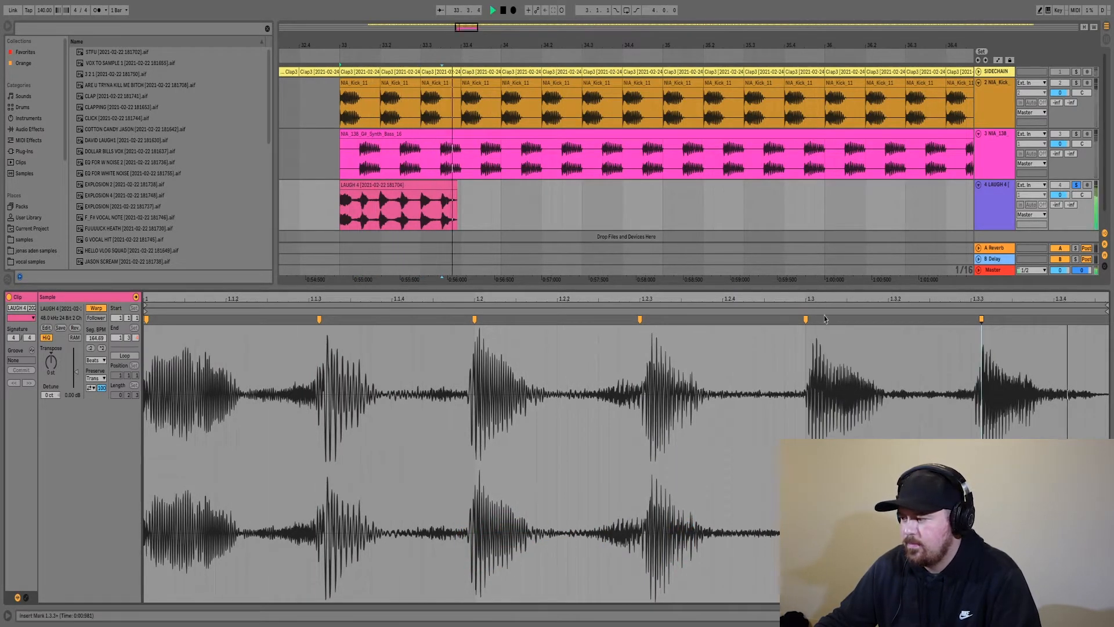
{"action": "left_click", "coordinate": [398, 206]}
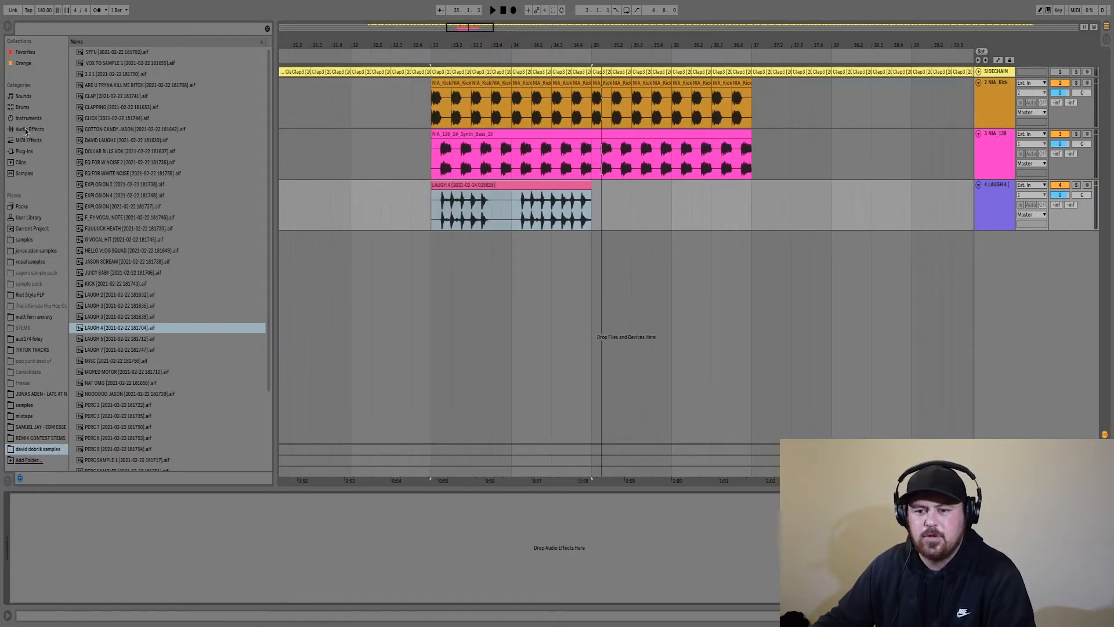
Step: Load the DC1A3 compressor onto the laugh track and raise its input drive
{"action": "left_click", "coordinate": [30, 129]}
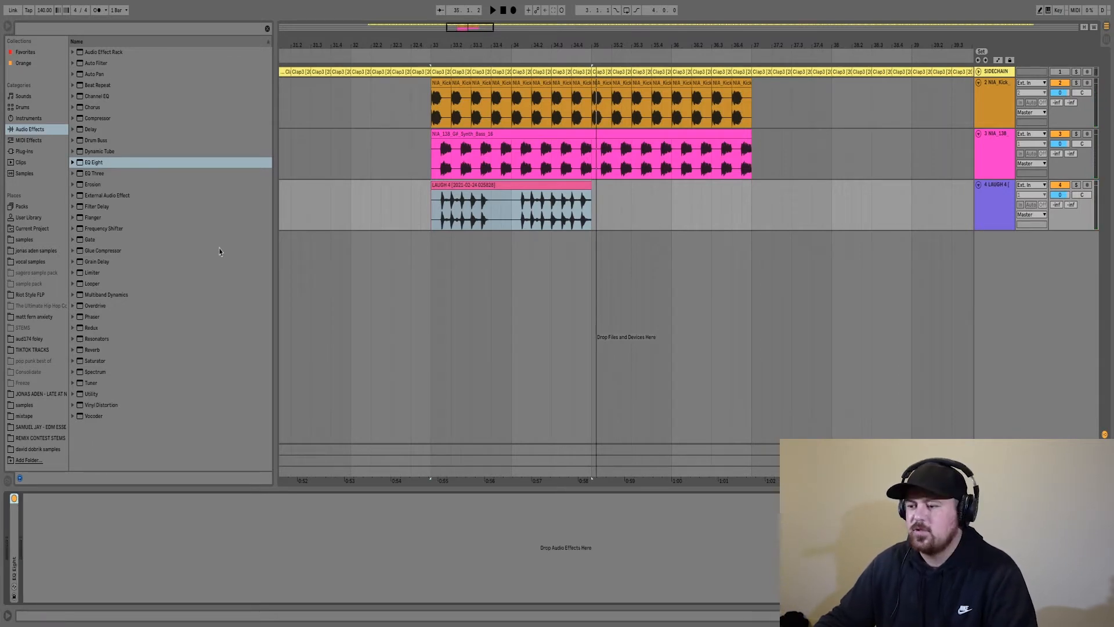
{"action": "left_click", "coordinate": [24, 150]}
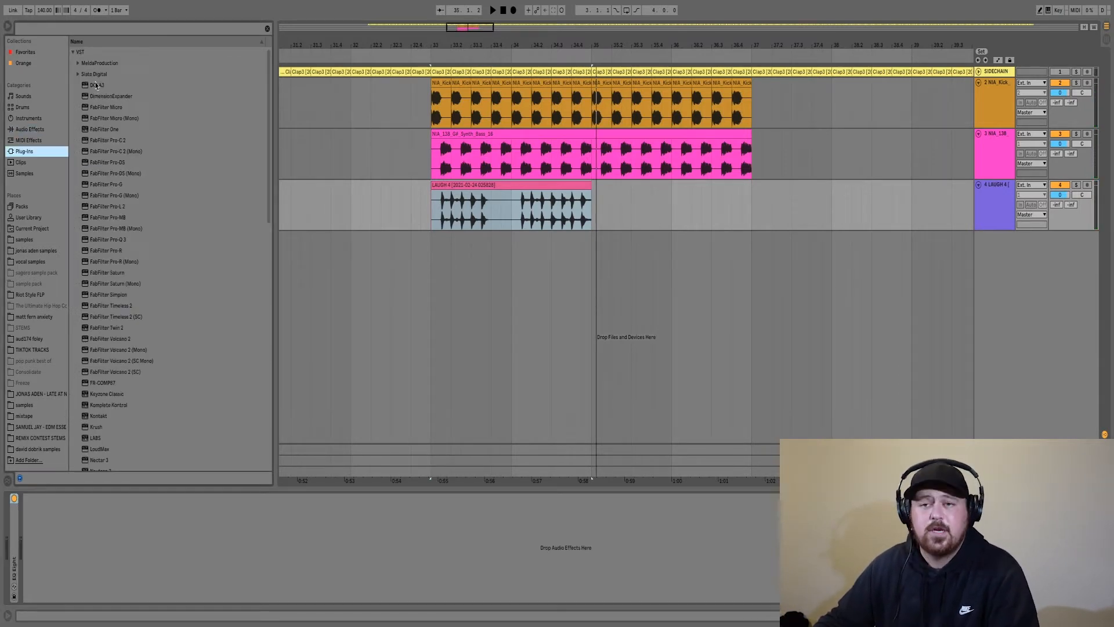
{"action": "double_click", "coordinate": [97, 85]}
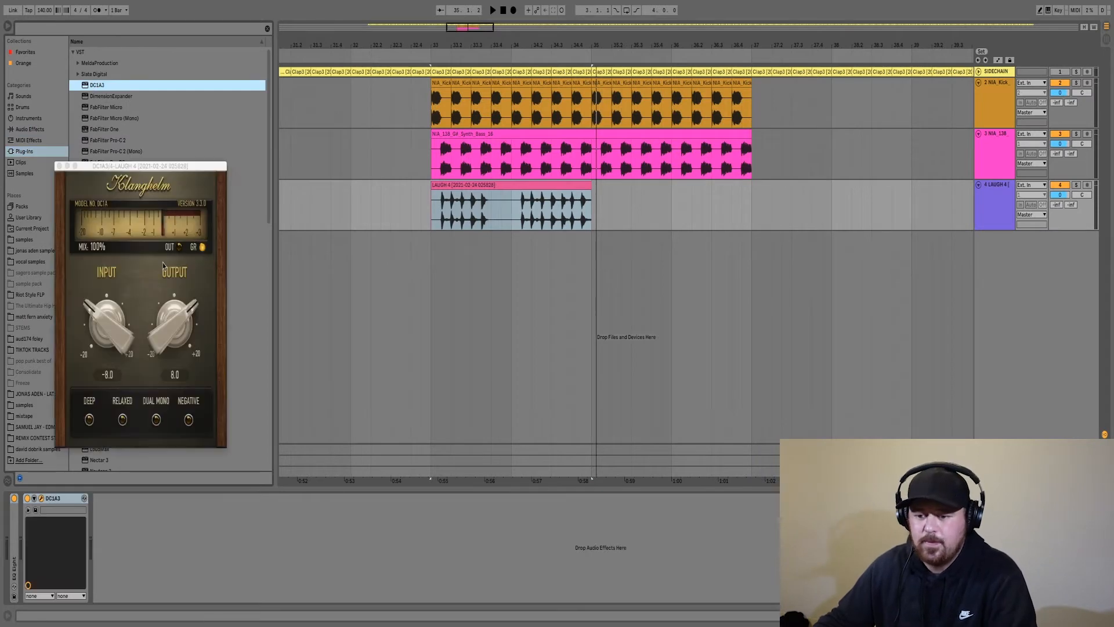
{"action": "left_click_drag", "start_coordinate": [107, 320], "coordinate": [111, 298]}
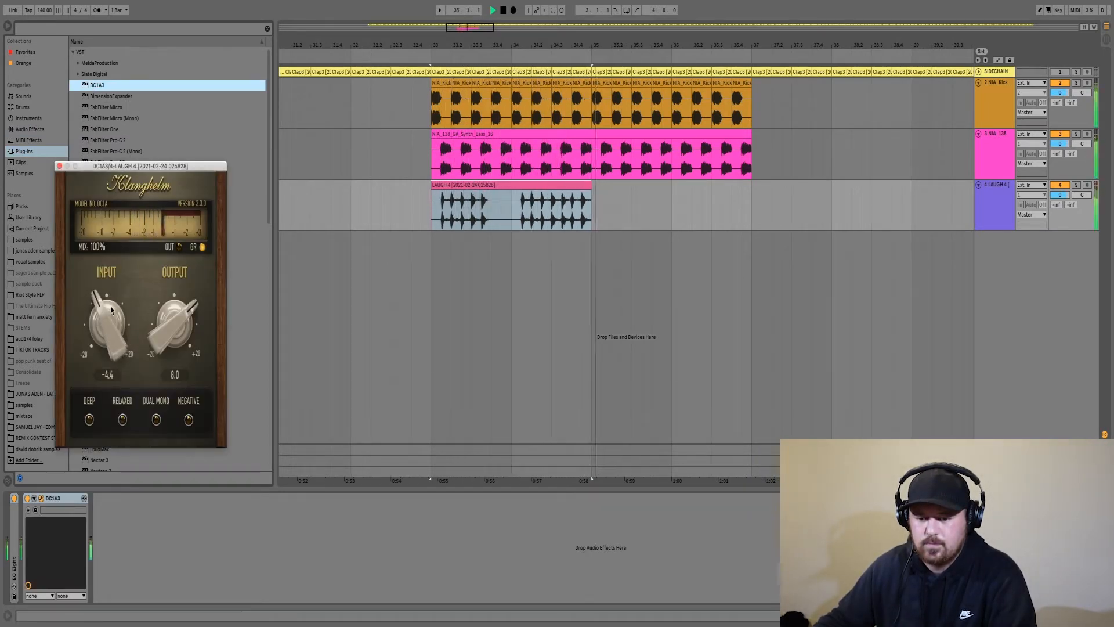
Step: Add Reverb, Delay and the OTT preset to the laugh track
{"action": "left_click", "coordinate": [30, 128]}
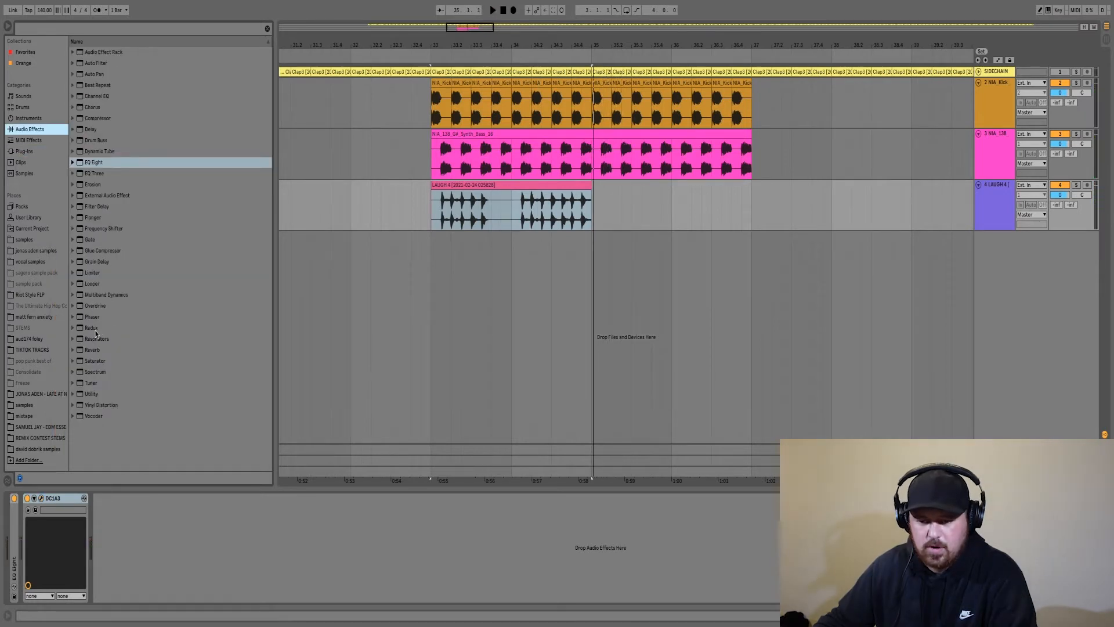
{"action": "double_click", "coordinate": [92, 349]}
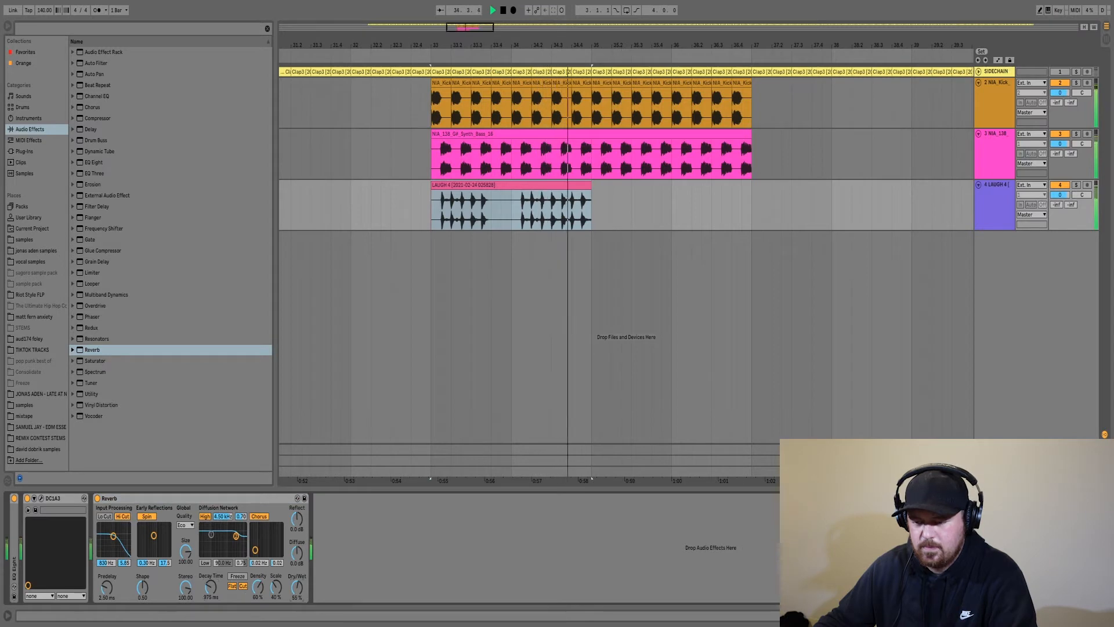
{"action": "left_click", "coordinate": [72, 294]}
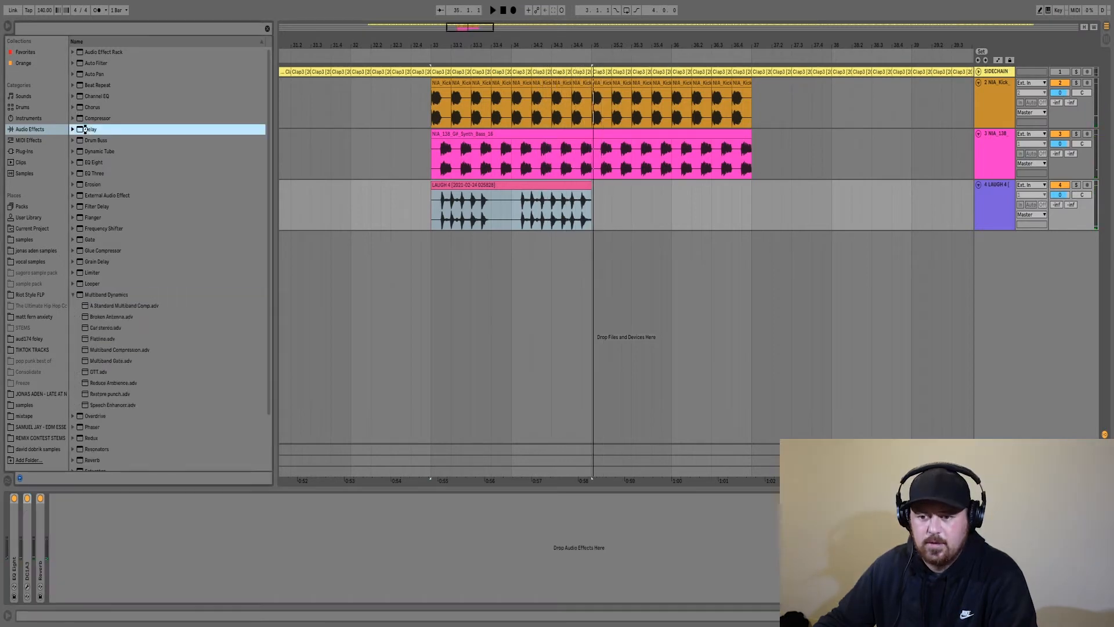
{"action": "double_click", "coordinate": [91, 129]}
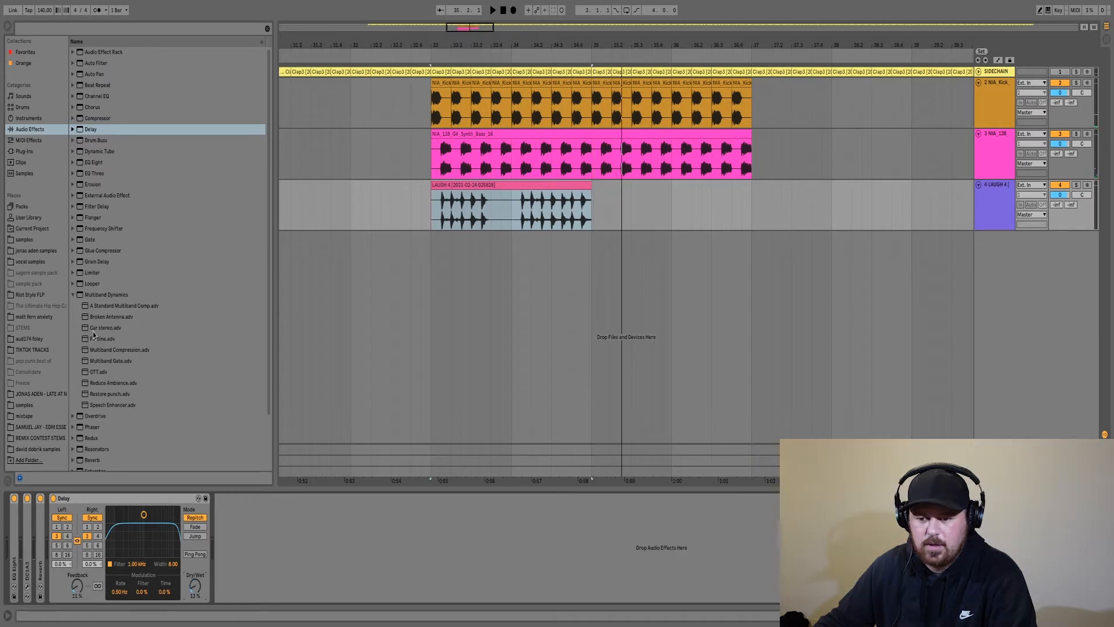
{"action": "double_click", "coordinate": [98, 371]}
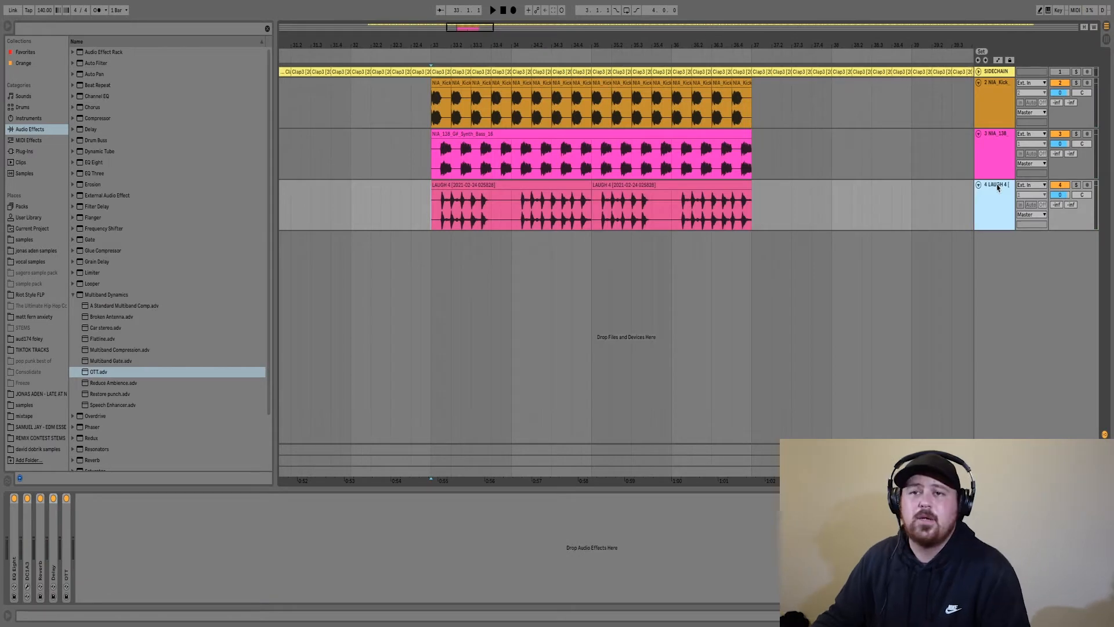
Step: Collapse the loops folder, open NIA_SYNTH_HITS and place NIA_C_Wang_Synth hits on a new track
{"action": "left_click", "coordinate": [23, 240]}
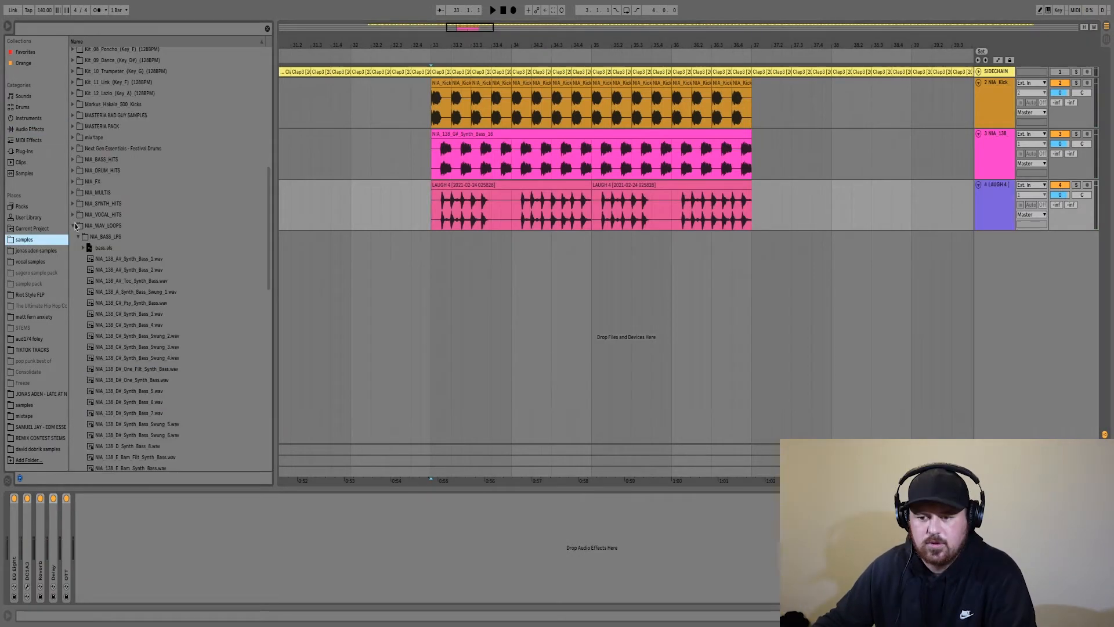
{"action": "left_click", "coordinate": [72, 226]}
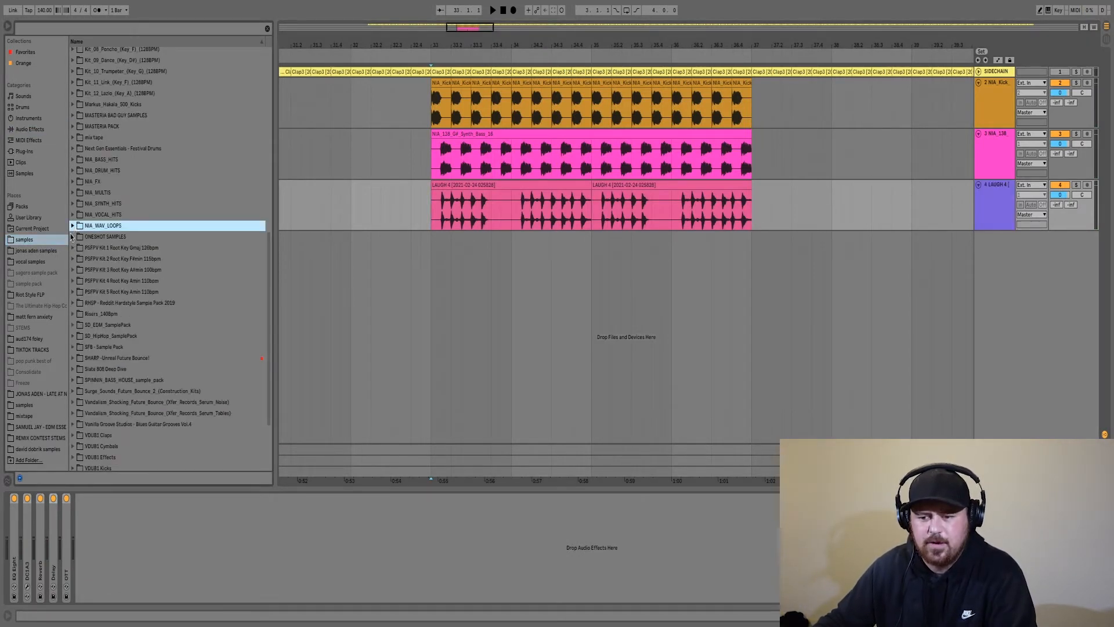
{"action": "left_click", "coordinate": [103, 203]}
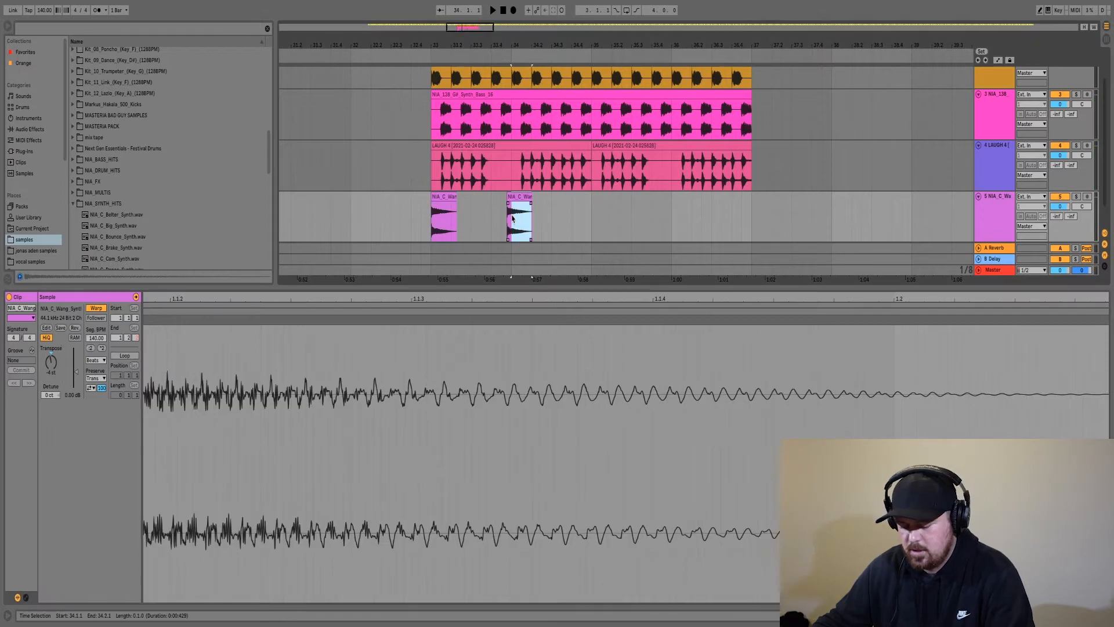
{"action": "left_click", "coordinate": [539, 202]}
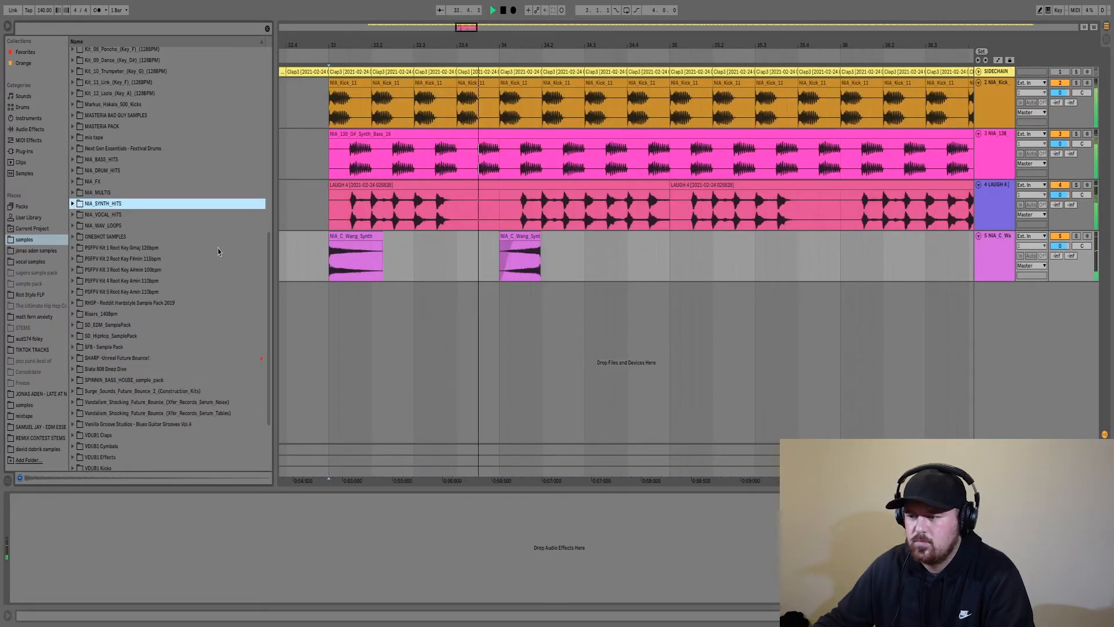
{"action": "scroll", "scroll_direction": "up", "scroll_amount": 3}
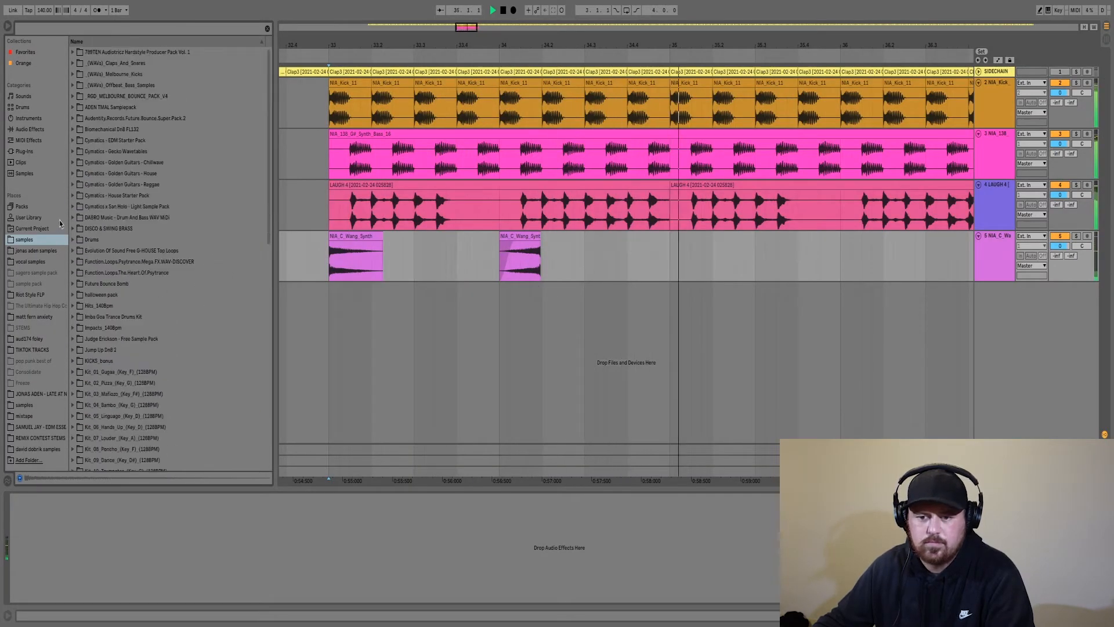
Step: Add a Compressor from Audio Effects after the laugh chops' effects
{"action": "left_click", "coordinate": [29, 129]}
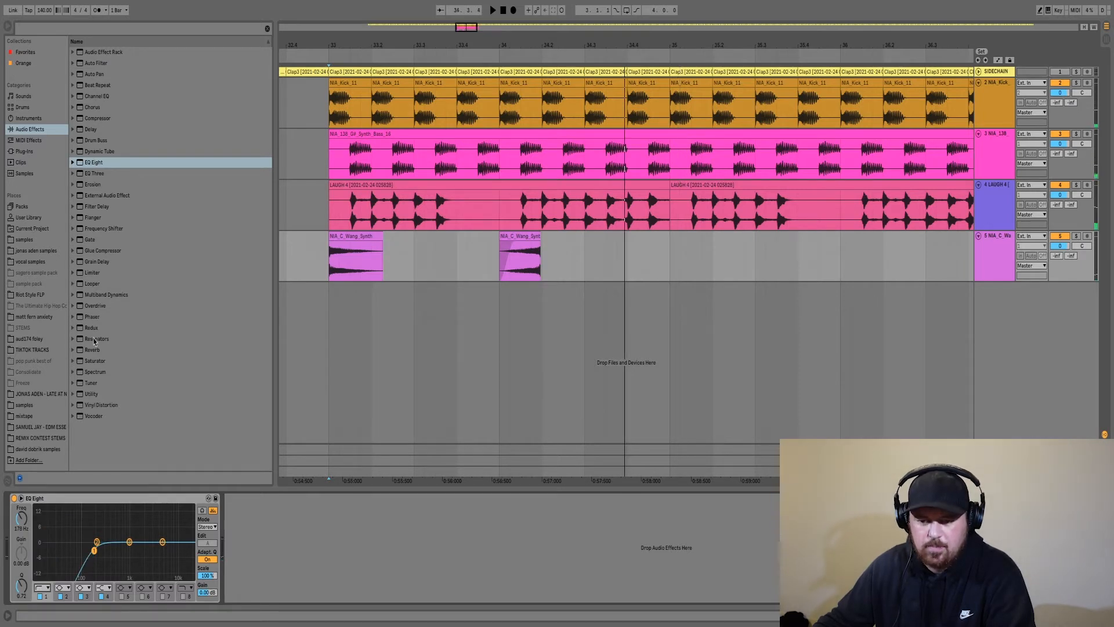
{"action": "double_click", "coordinate": [92, 348]}
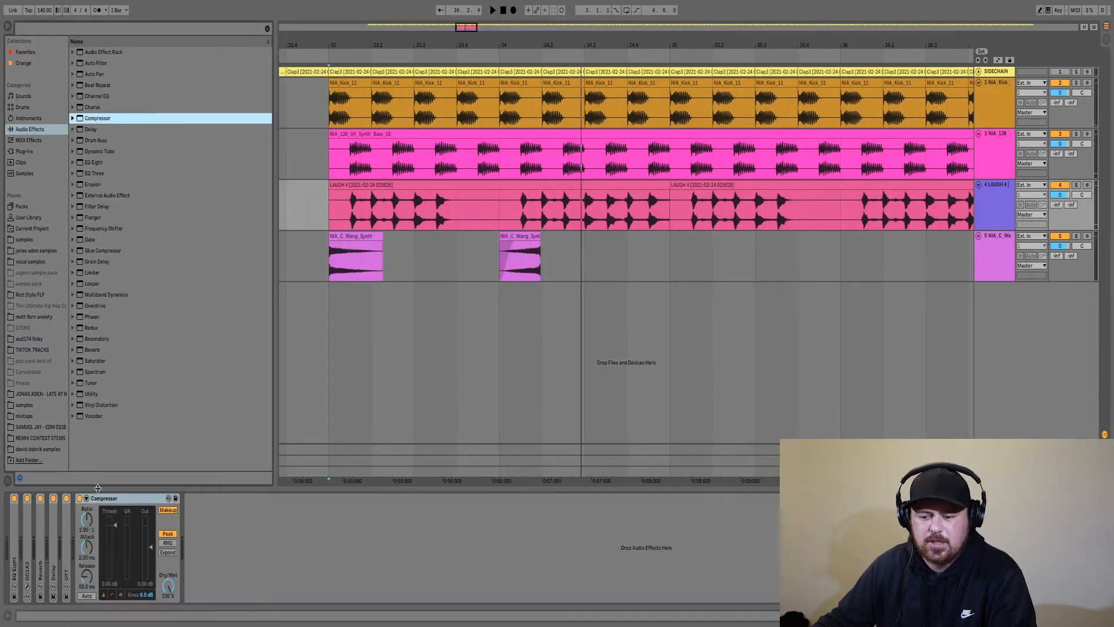
Step: Enable the Compressor's sidechain and set Audio From to the SIDECHAIN track
{"action": "left_click", "coordinate": [91, 527]}
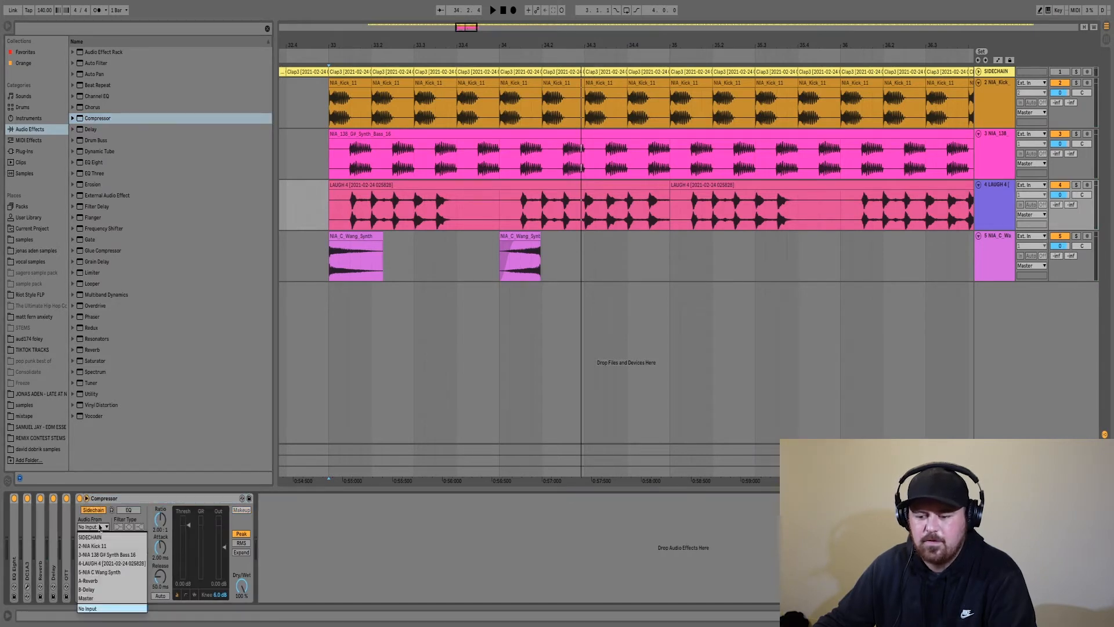
{"action": "left_click", "coordinate": [89, 535]}
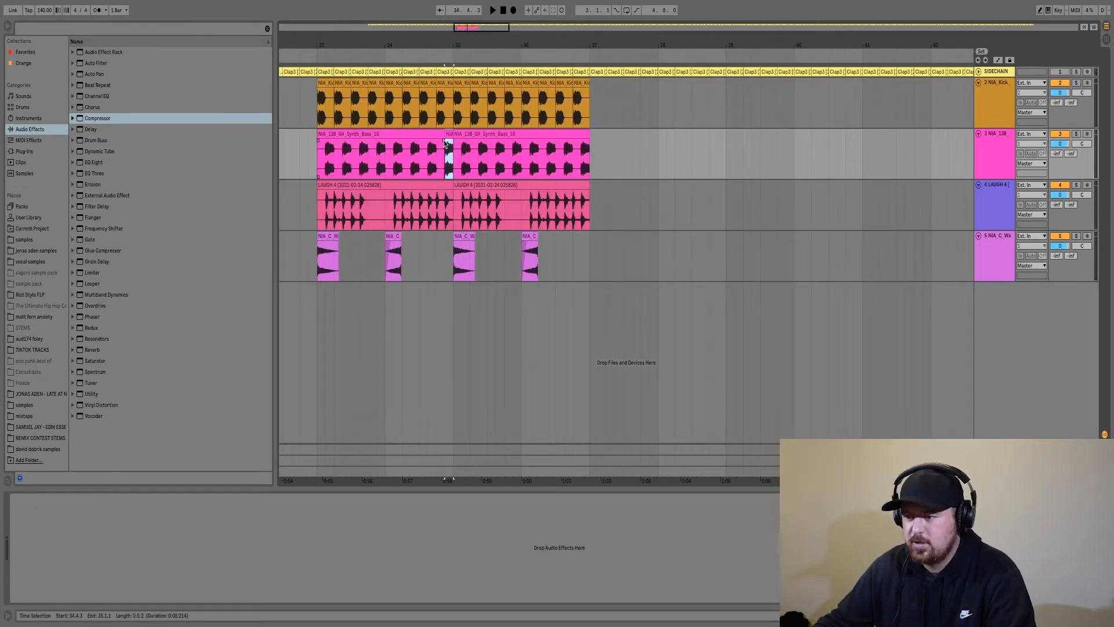
Step: Add an empty audio track and place NIA_Closed_Hat_1 from NIA_DRUM_HITS > NIA_HATS
{"action": "double_click", "coordinate": [447, 156]}
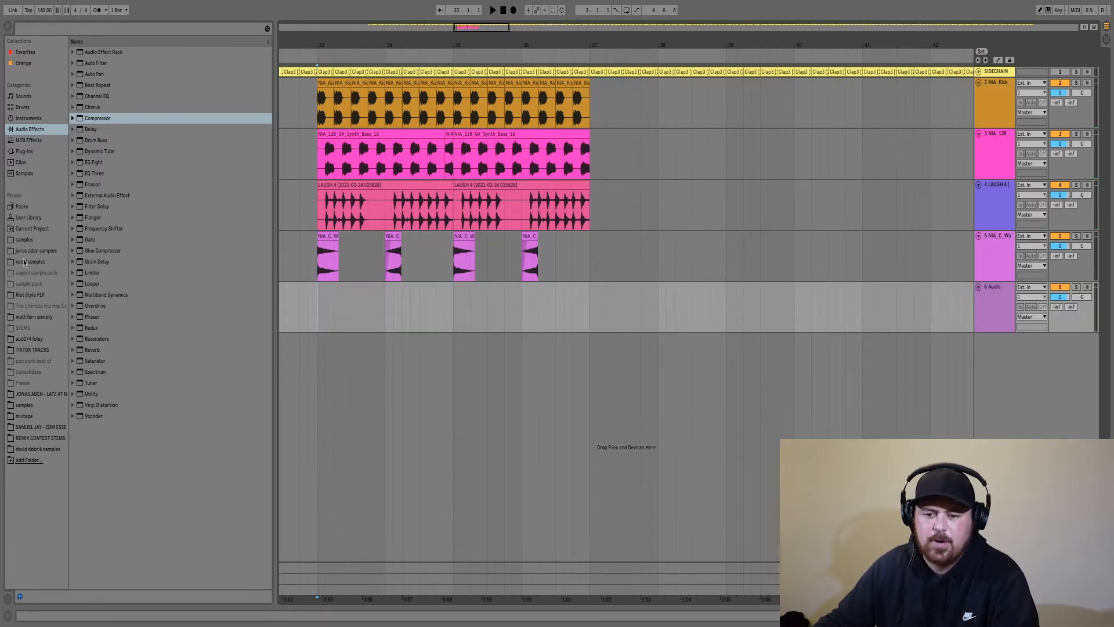
{"action": "left_click", "coordinate": [23, 240]}
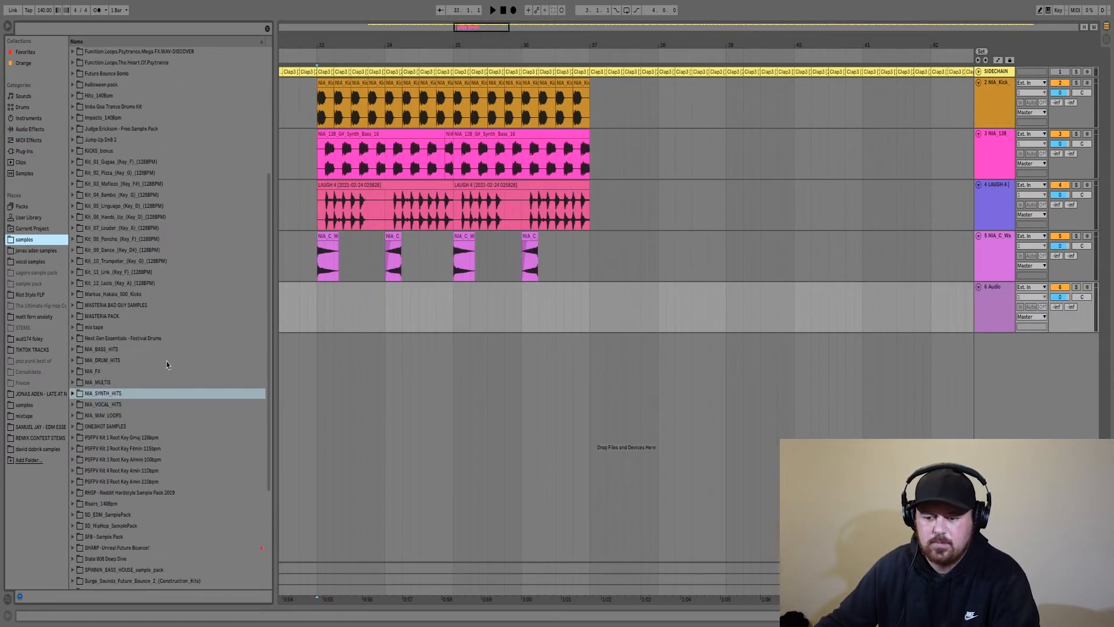
{"action": "scroll", "scroll_direction": "down", "scroll_amount": 3}
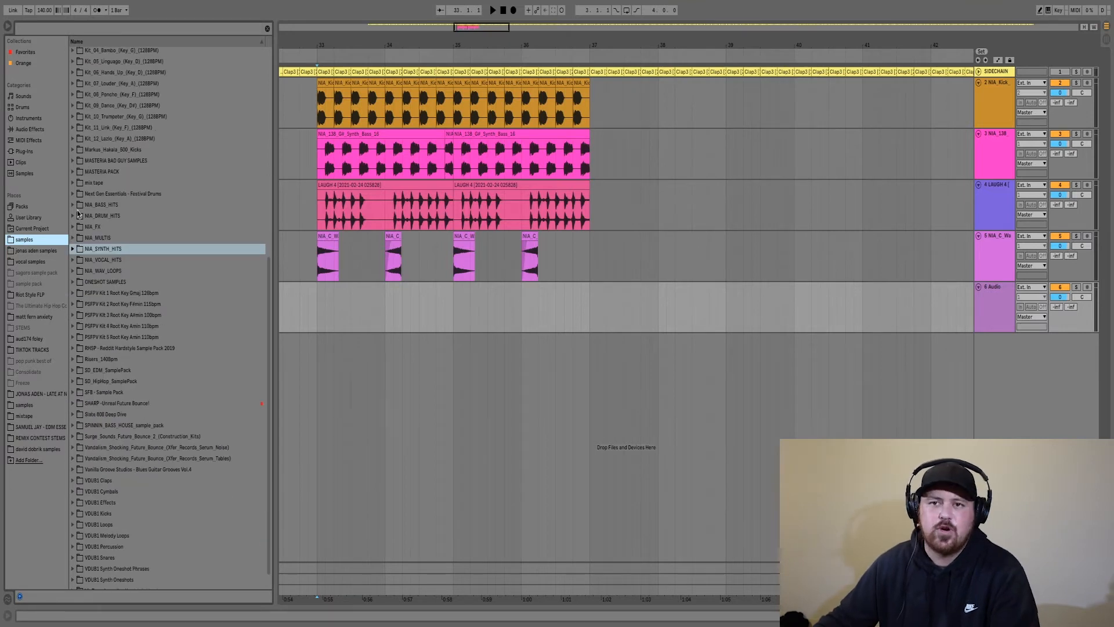
{"action": "left_click", "coordinate": [74, 215]}
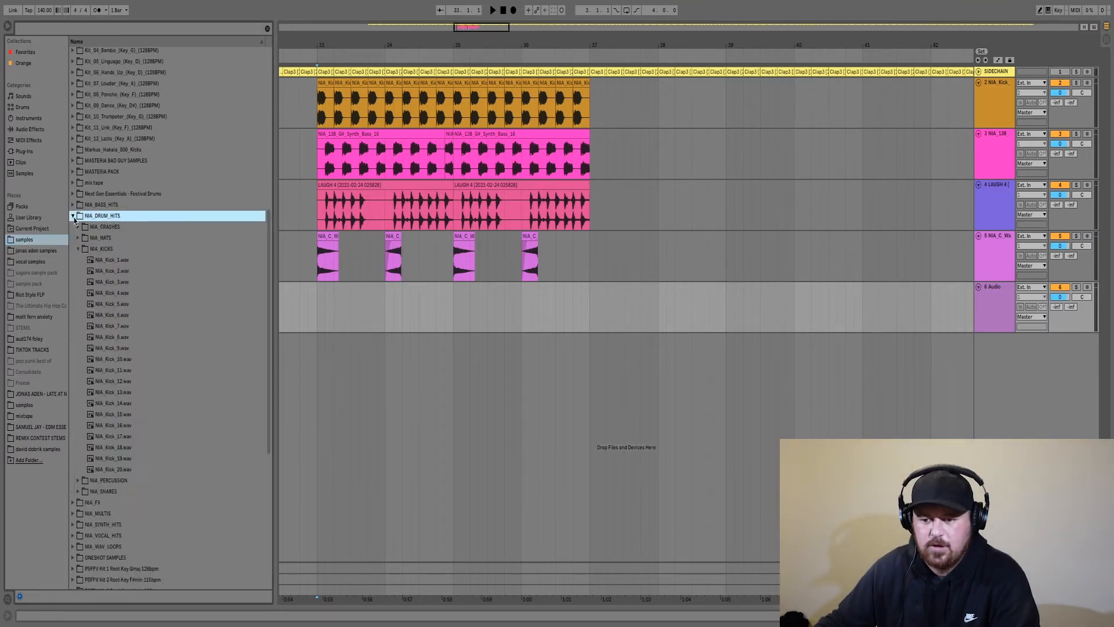
{"action": "left_click", "coordinate": [77, 237]}
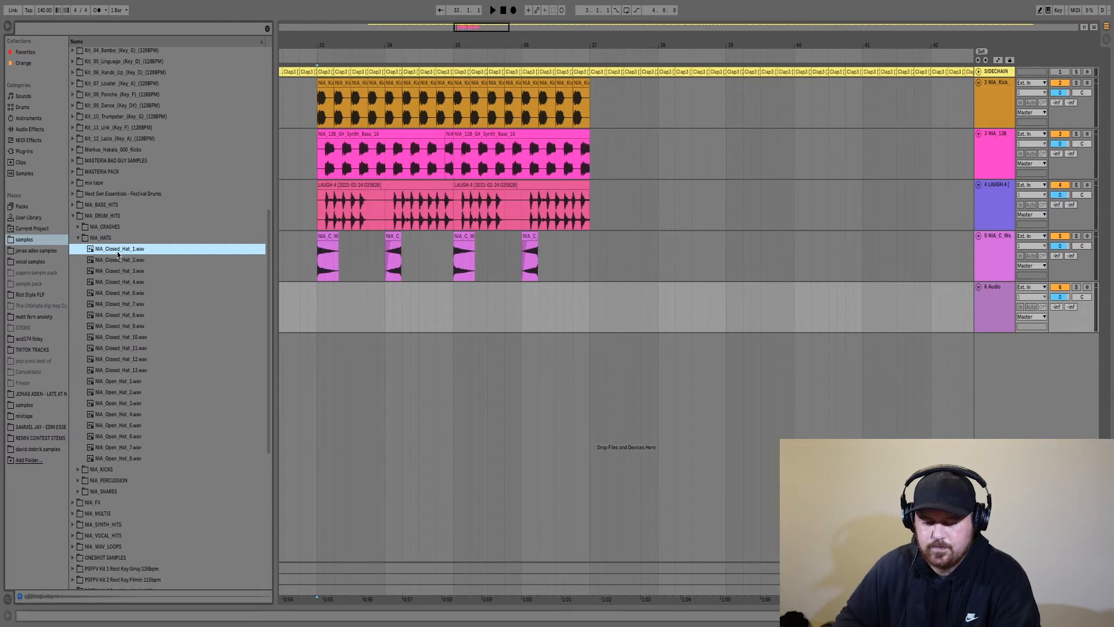
{"action": "left_click", "coordinate": [301, 305]}
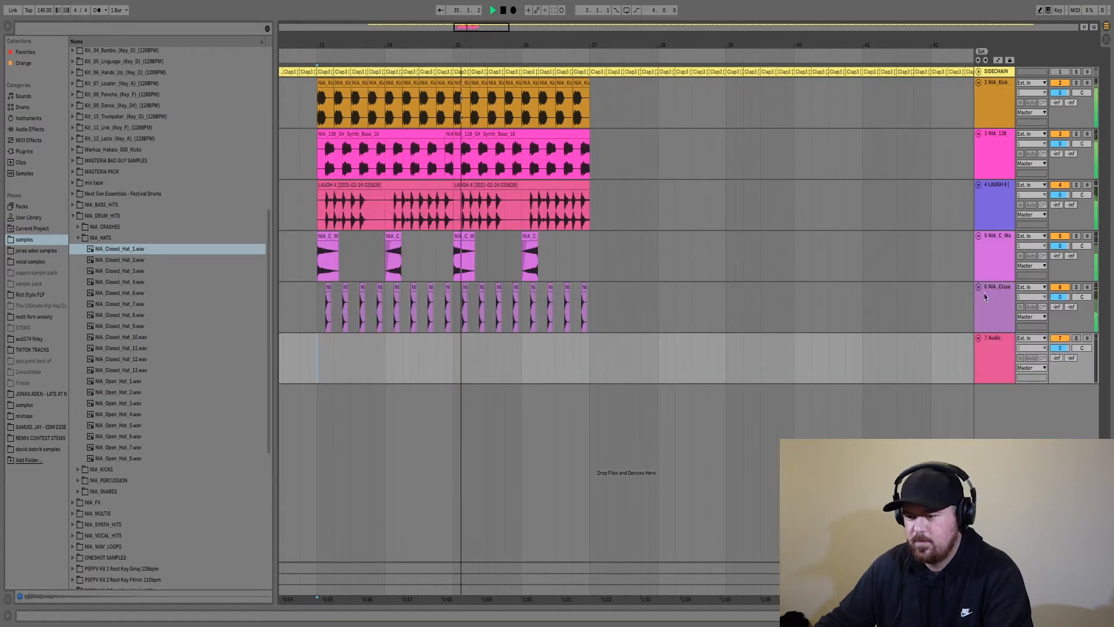
{"action": "left_click", "coordinate": [78, 237]}
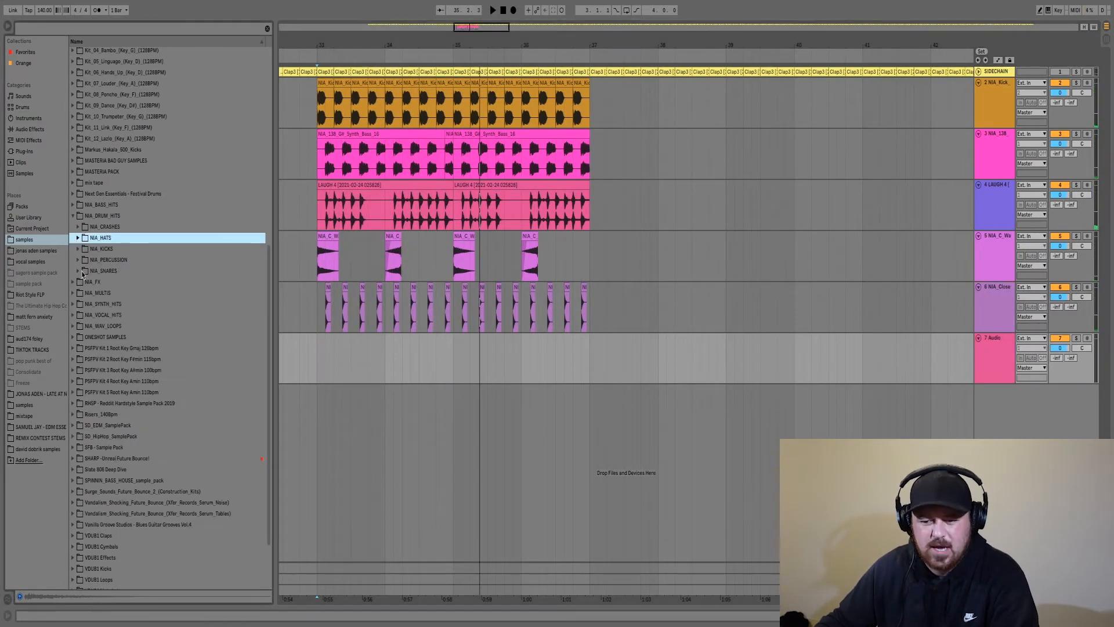
Step: Place NIA_Snare_17 from NIA_SNARES on track 7 and select that track for EQ Eight
{"action": "left_click", "coordinate": [79, 271]}
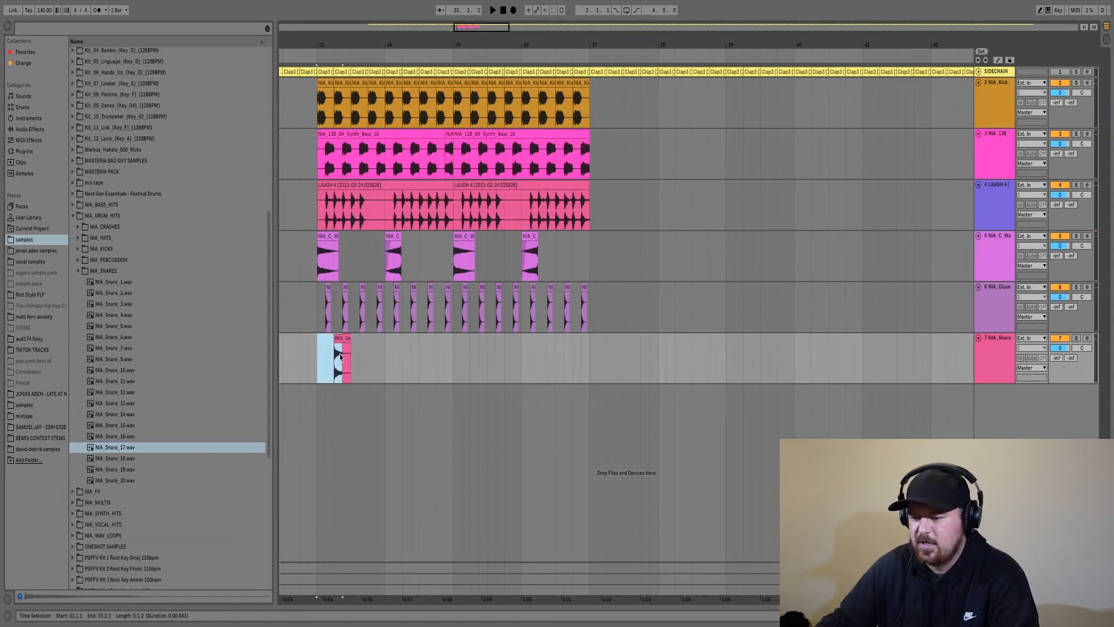
{"action": "left_click", "coordinate": [29, 129]}
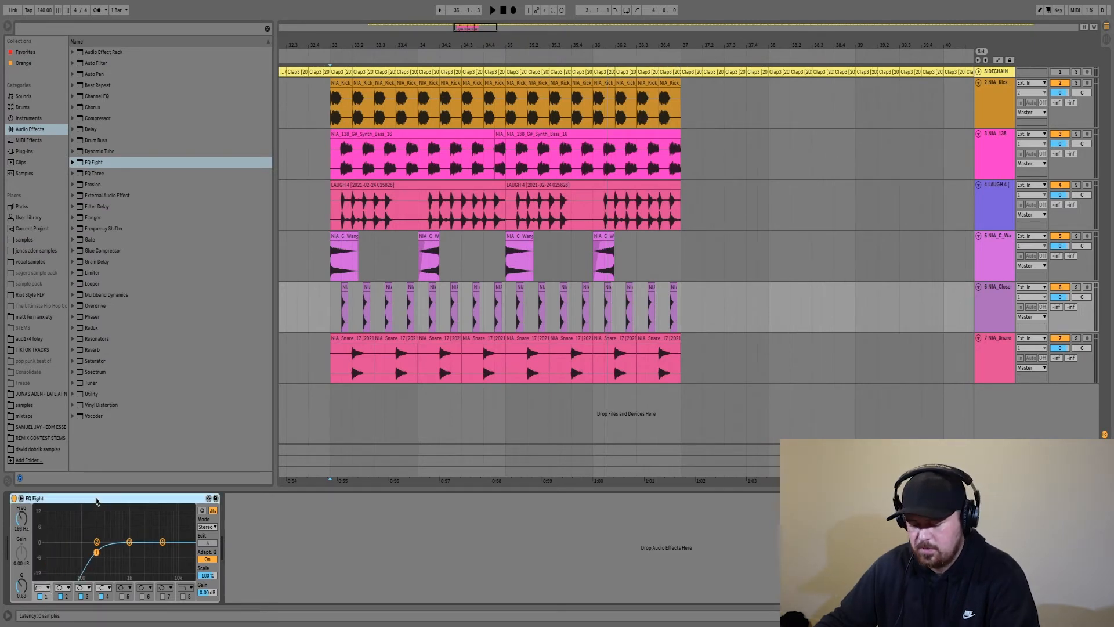
{"action": "left_click", "coordinate": [995, 348]}
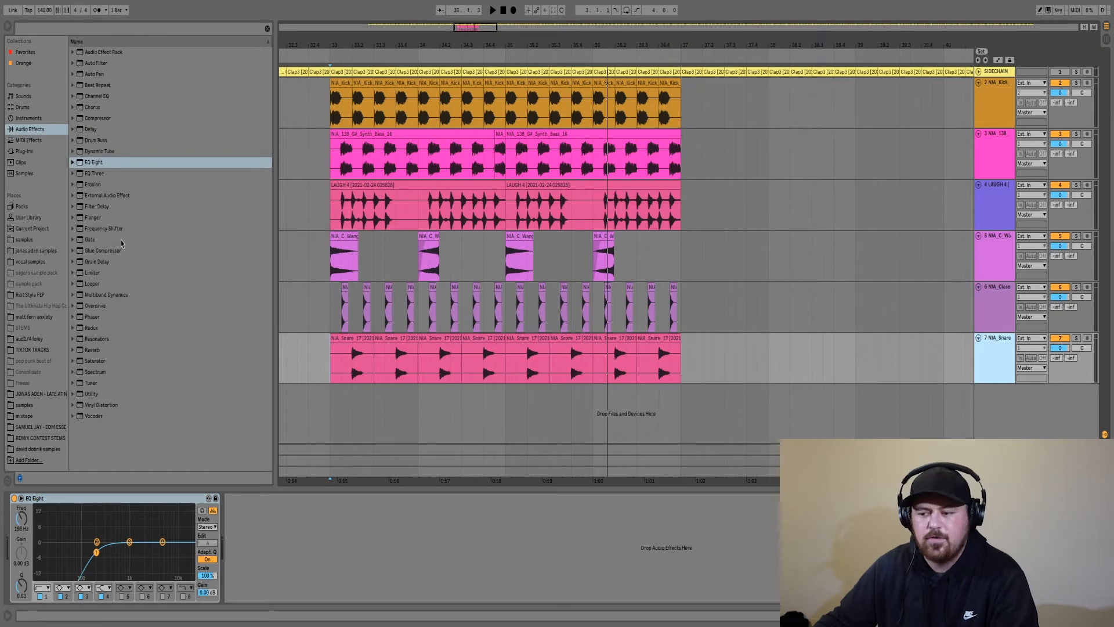
{"action": "mouse_move", "coordinate": [60, 219]}
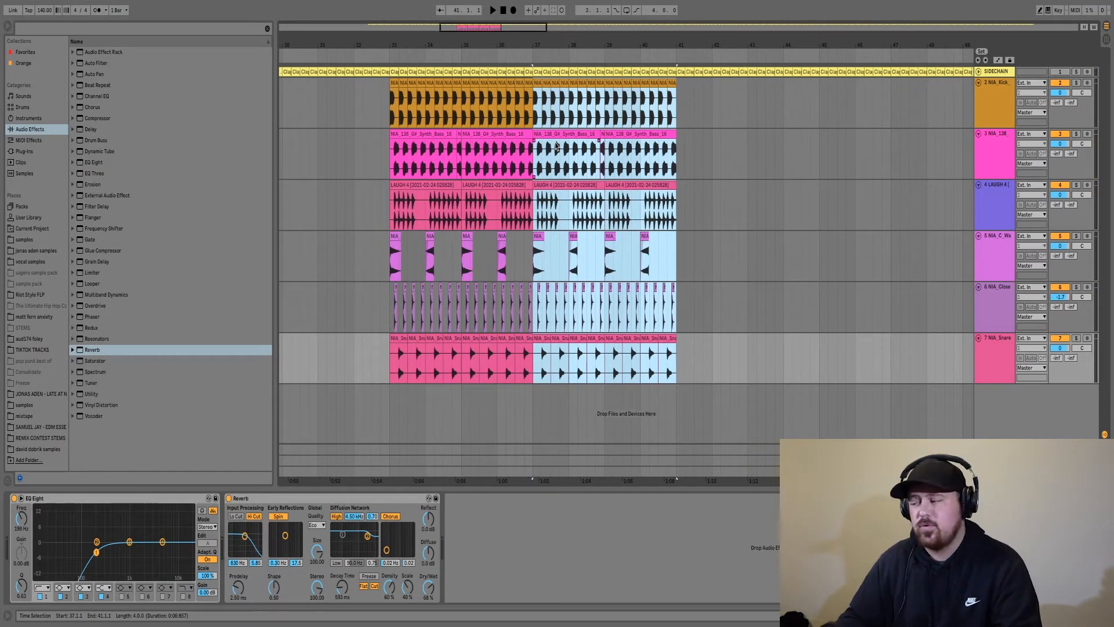
Step: Duplicate the drop loop to double its length, add Reverb to the snare, and copy LAUGH 4
{"action": "left_click", "coordinate": [31, 449]}
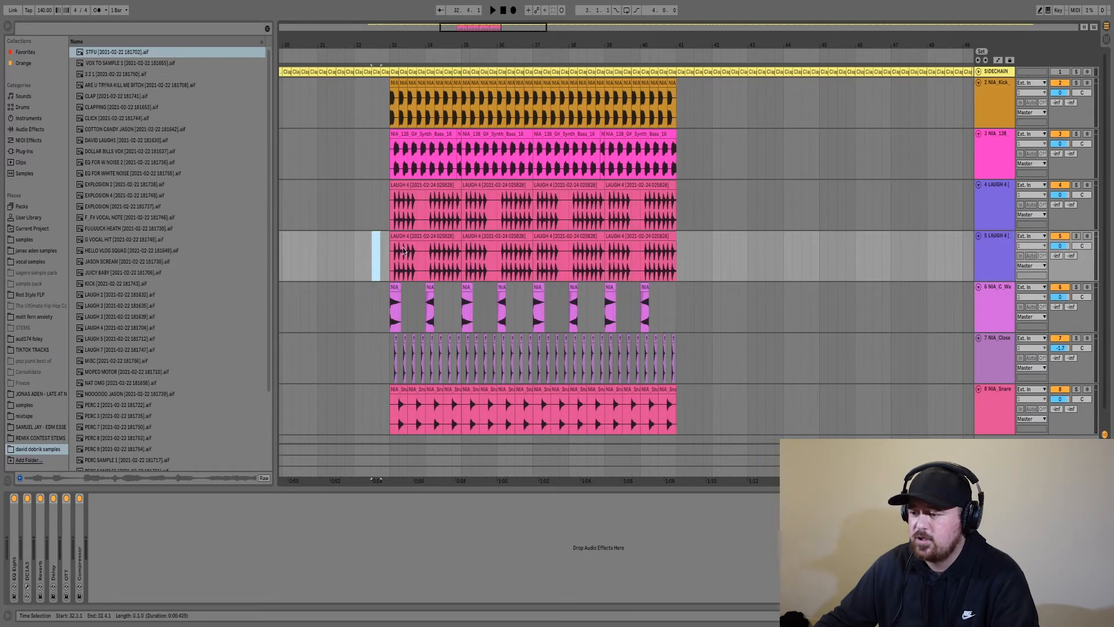
Step: Place STFU.aif at bar 32 before the drop and set warp markers in Clip View
{"action": "left_click", "coordinate": [533, 255]}
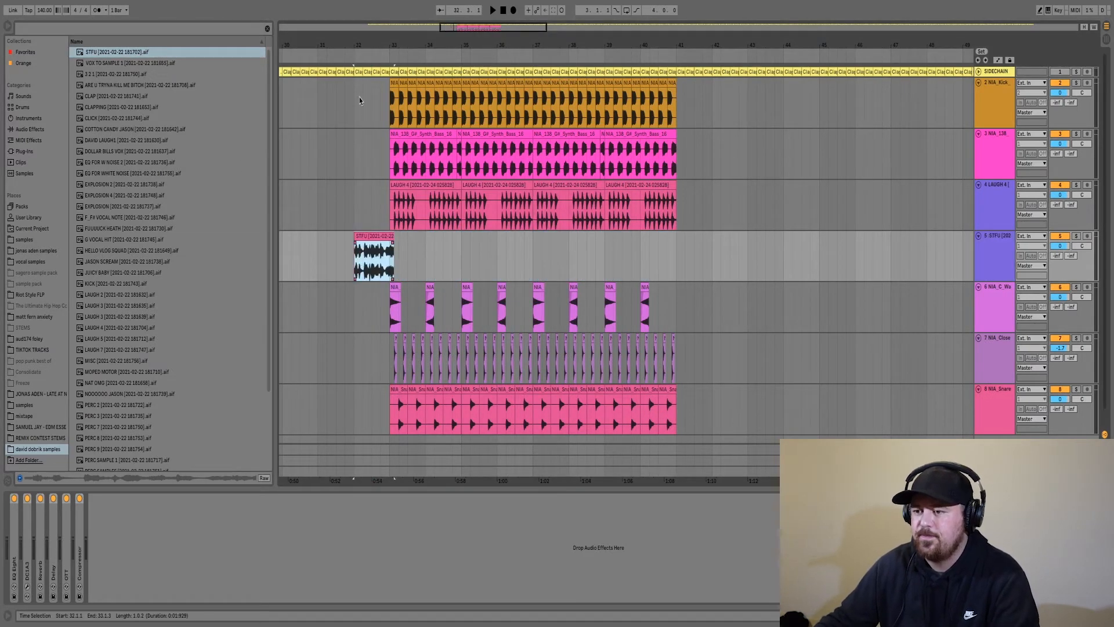
{"action": "left_click", "coordinate": [493, 10]}
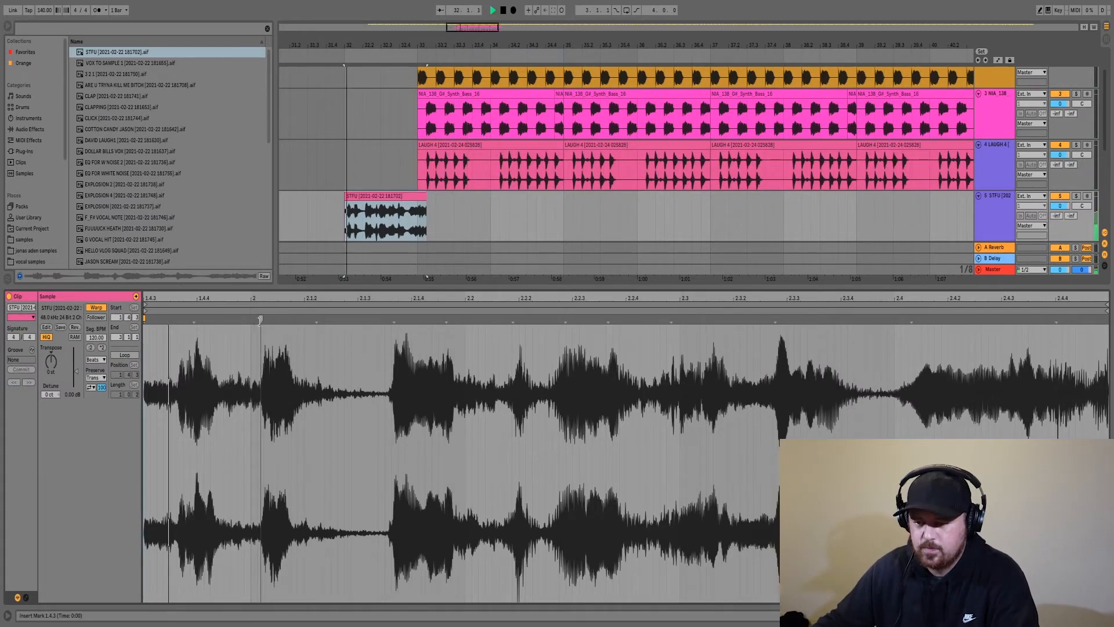
{"action": "left_click", "coordinate": [493, 10]}
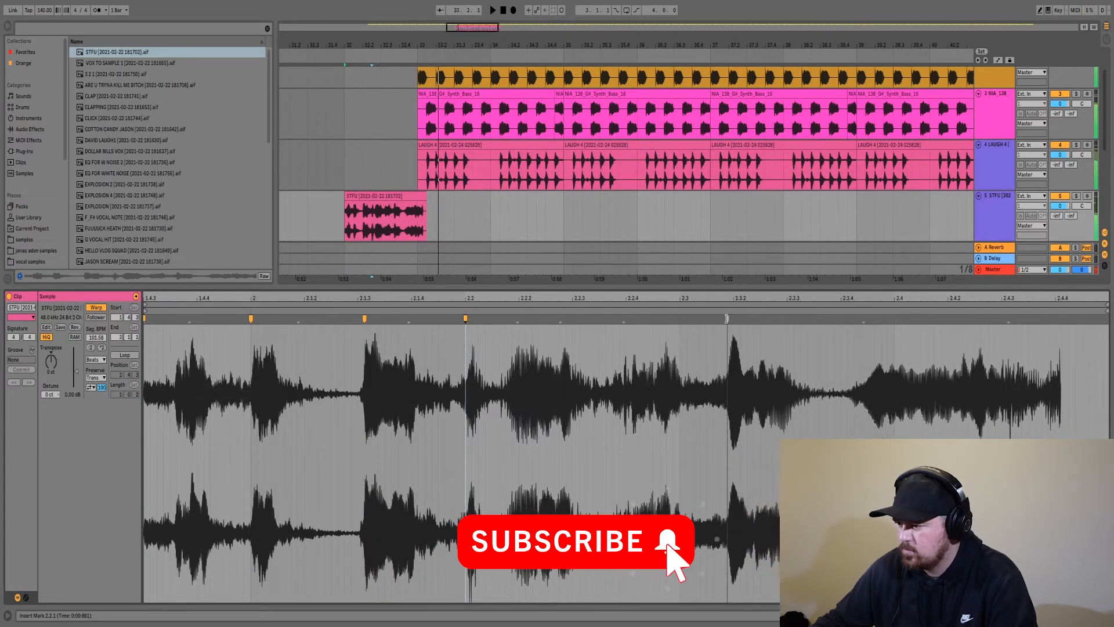
{"action": "left_click", "coordinate": [383, 217]}
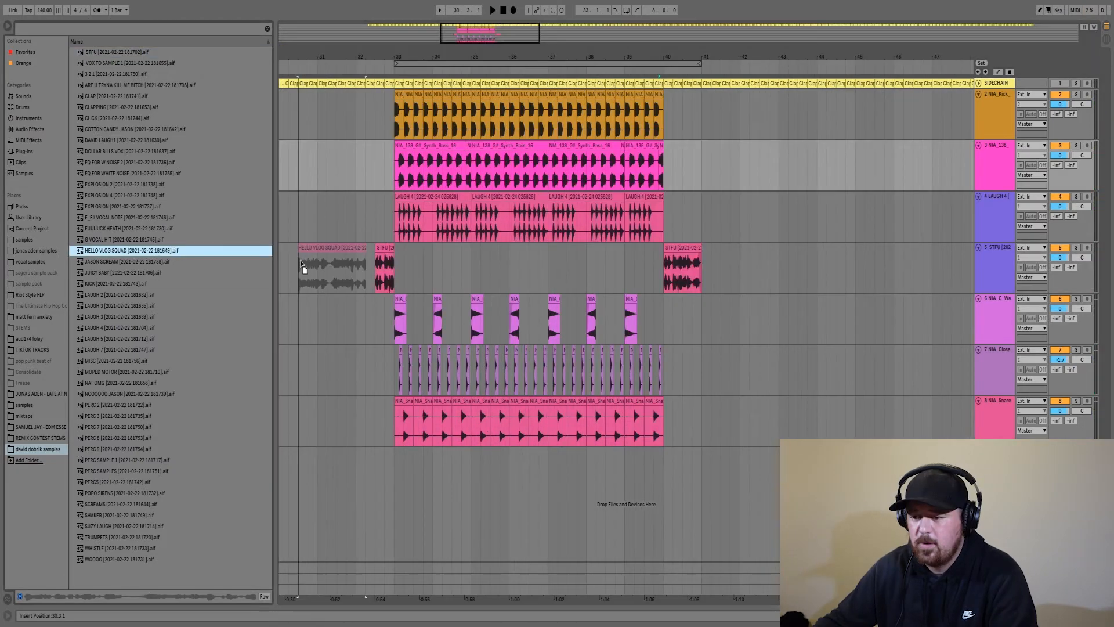
Step: Drop HELLO VLOG SQUAD.aif onto the STFU vocal track and select the empty new track
{"action": "left_click", "coordinate": [323, 266]}
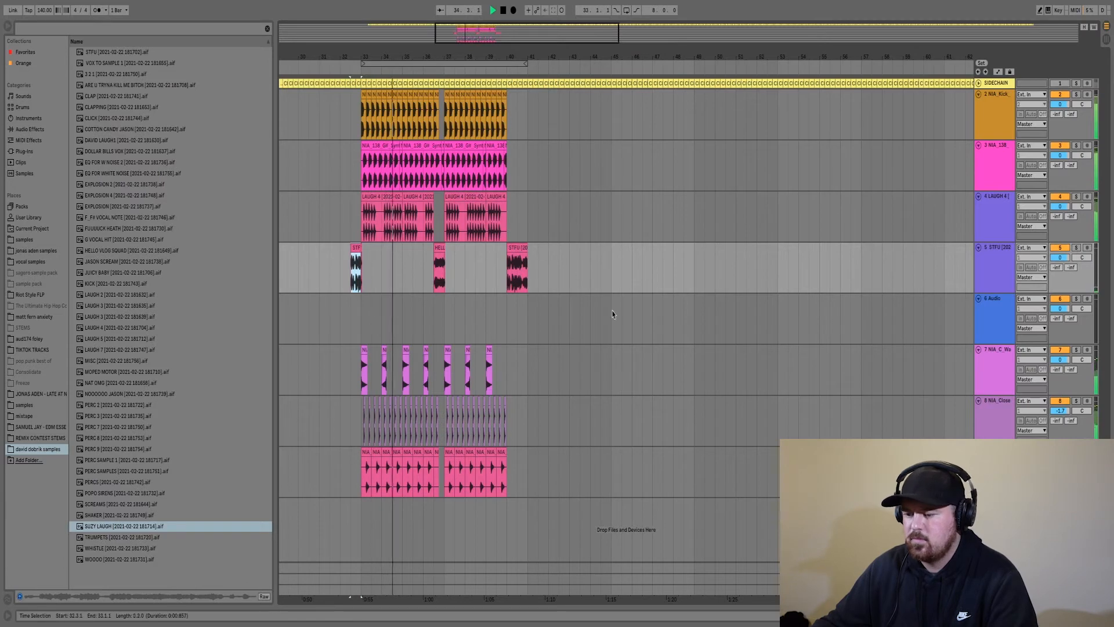
{"action": "left_click", "coordinate": [359, 81]}
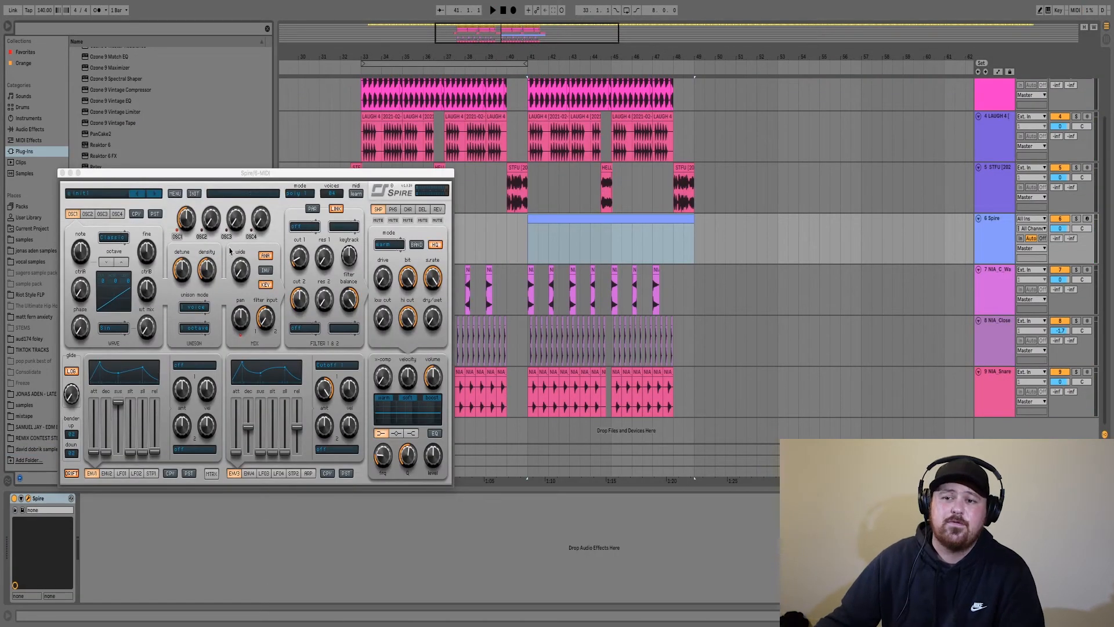
Step: Load the Inspired Trance Soundset bank in the Spire synth window
{"action": "left_click_drag", "start_coordinate": [256, 173], "coordinate": [273, 126]}
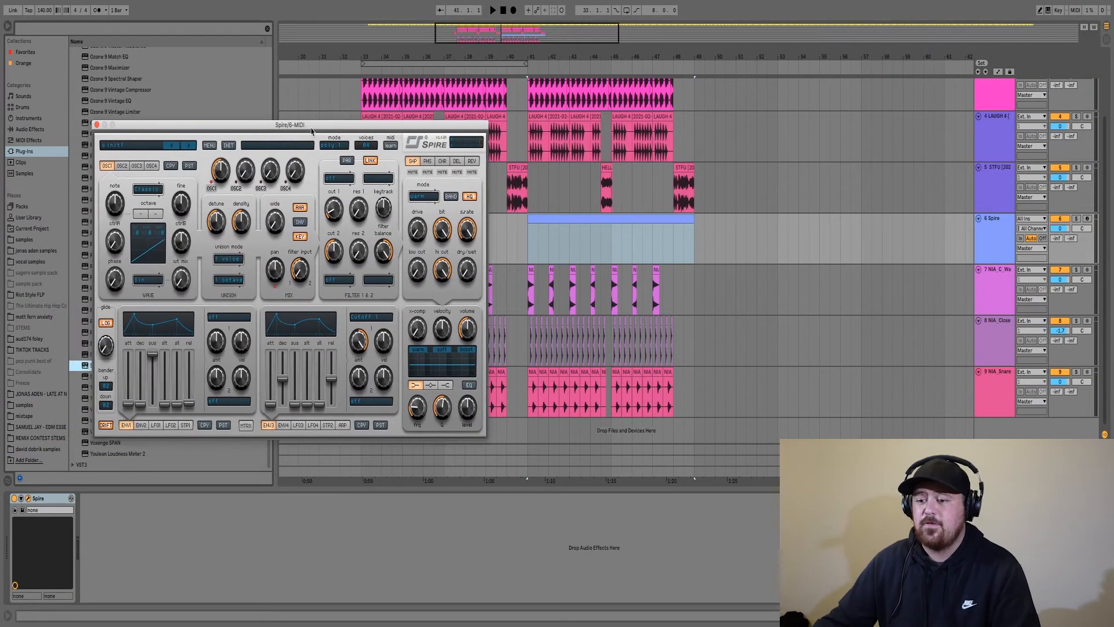
{"action": "left_click", "coordinate": [210, 145]}
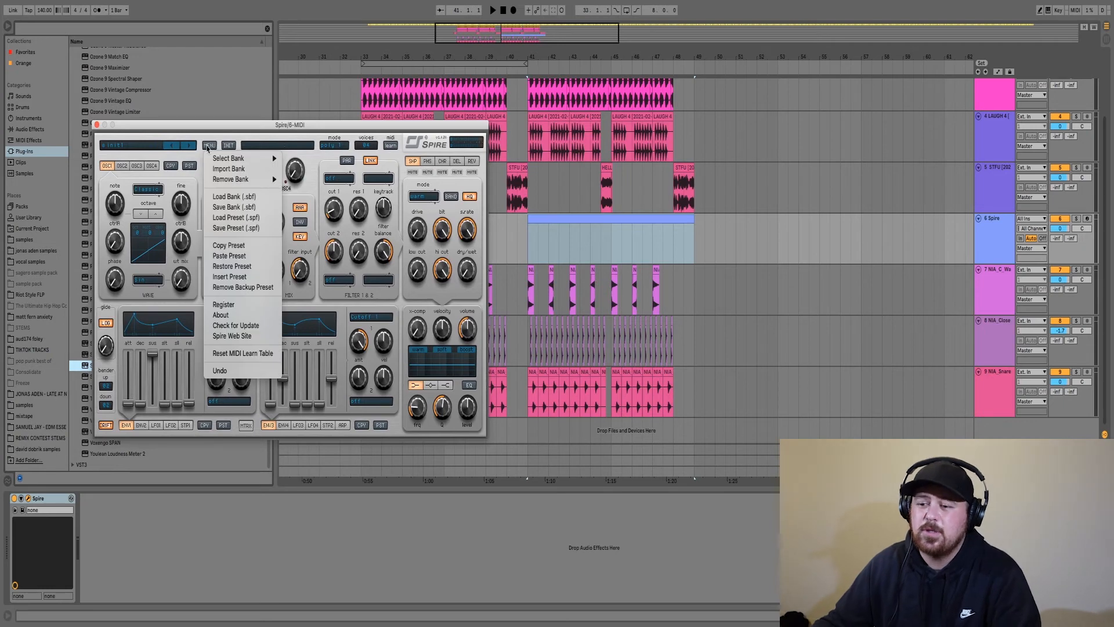
{"action": "left_click", "coordinate": [228, 158]}
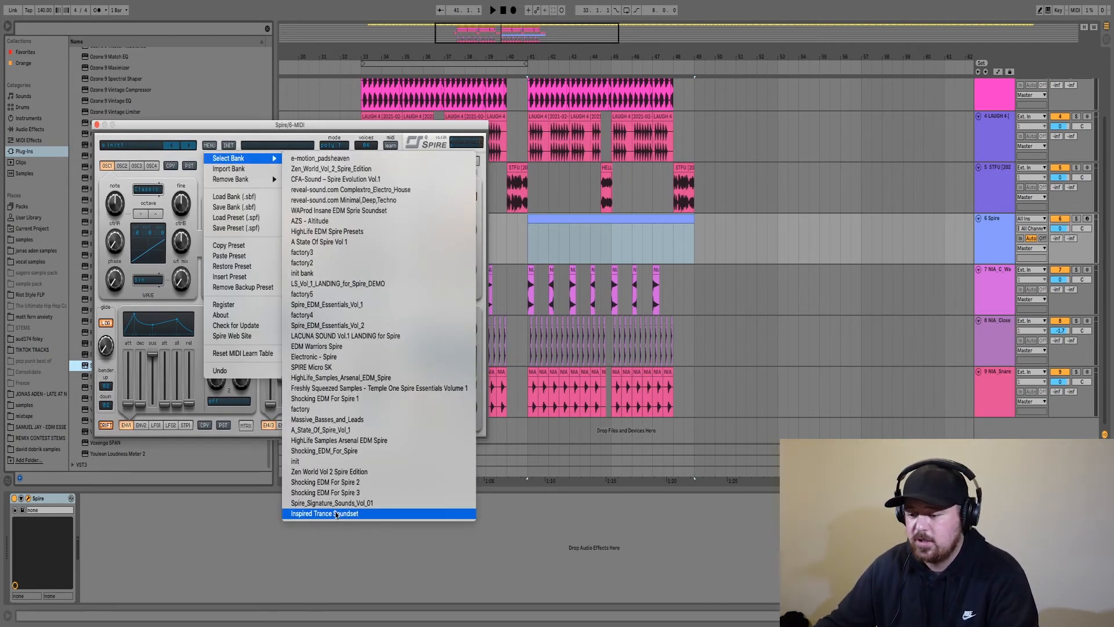
{"action": "left_click", "coordinate": [324, 513]}
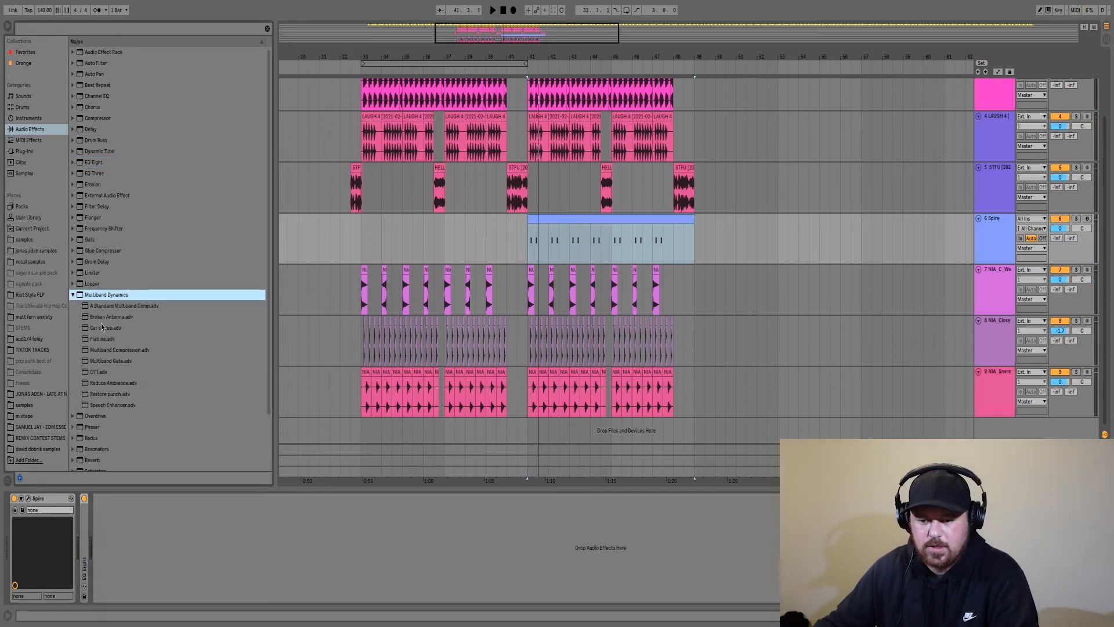
Step: Add OTT.adv and Reverb after EQ Eight on the Spire lead, folding the devices
{"action": "double_click", "coordinate": [98, 371]}
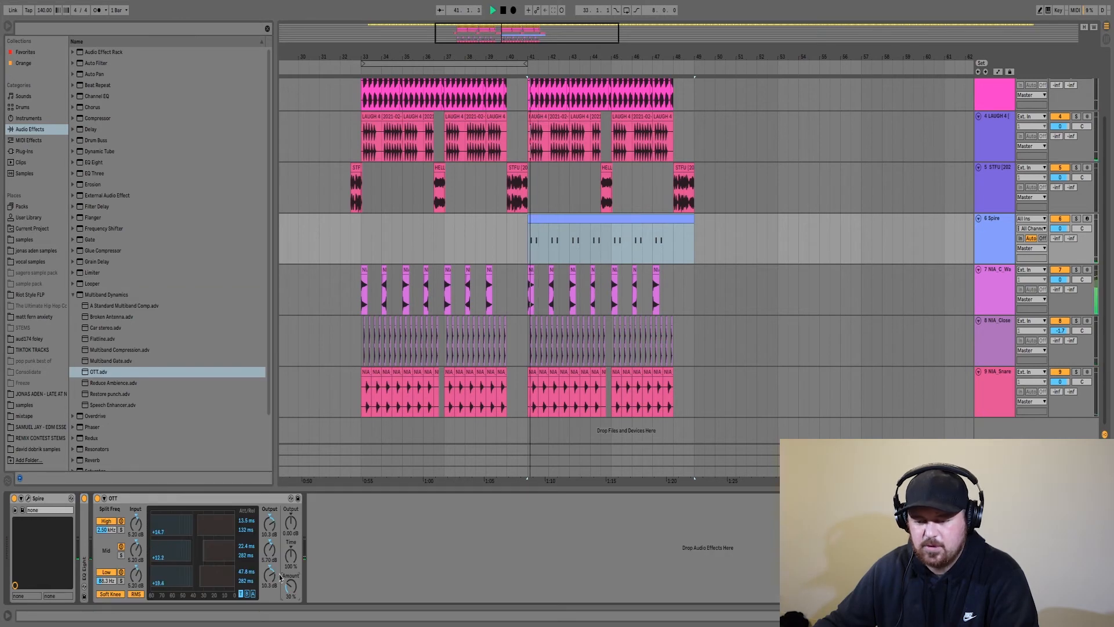
{"action": "left_click", "coordinate": [93, 432]}
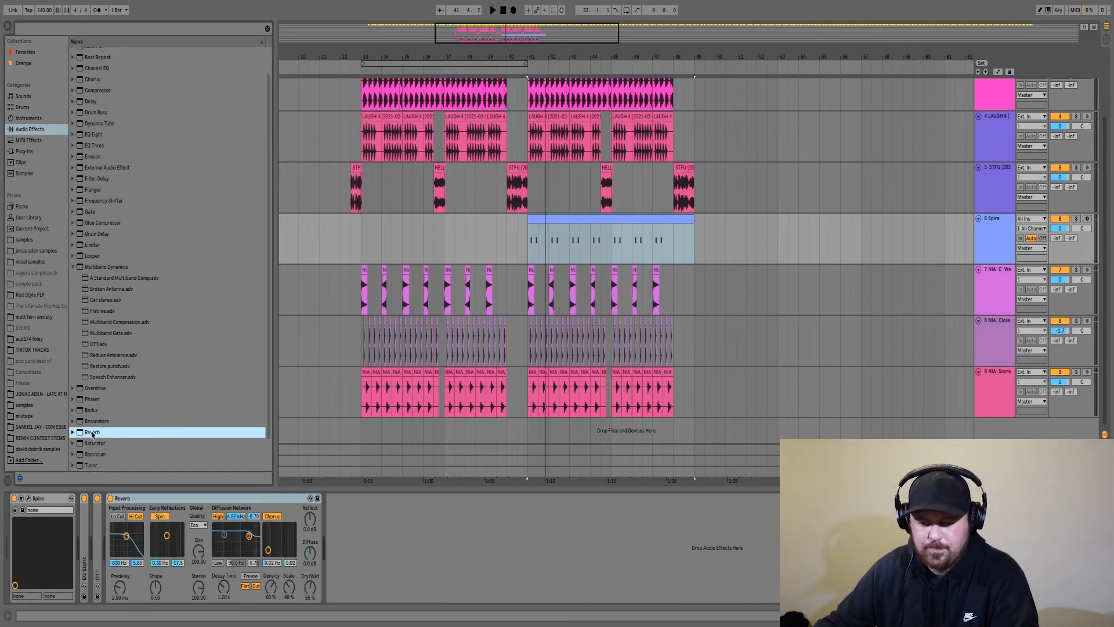
{"action": "left_click", "coordinate": [493, 10]}
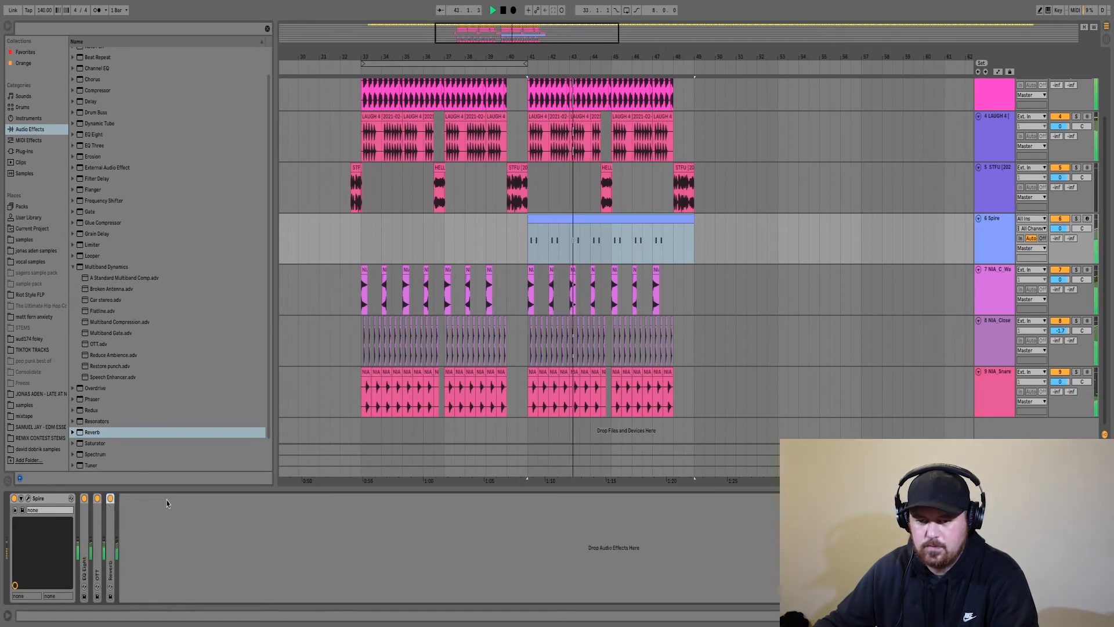
{"action": "left_click", "coordinate": [73, 294]}
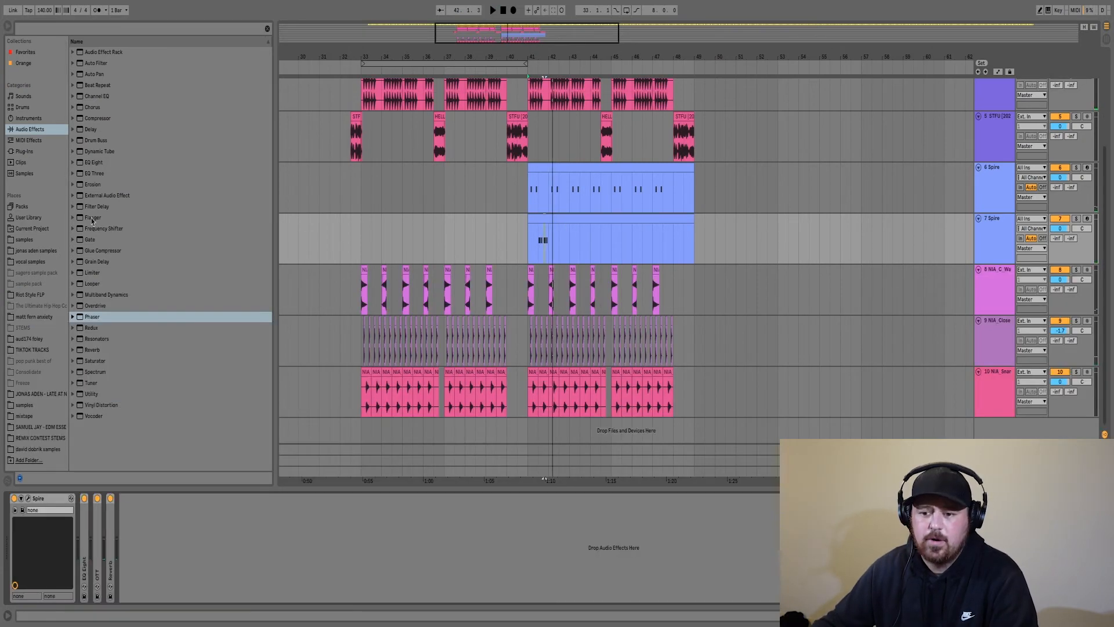
Step: Give the duplicated Spire track the 001 Seq_Pluck SQ preset
{"action": "left_click", "coordinate": [97, 117]}
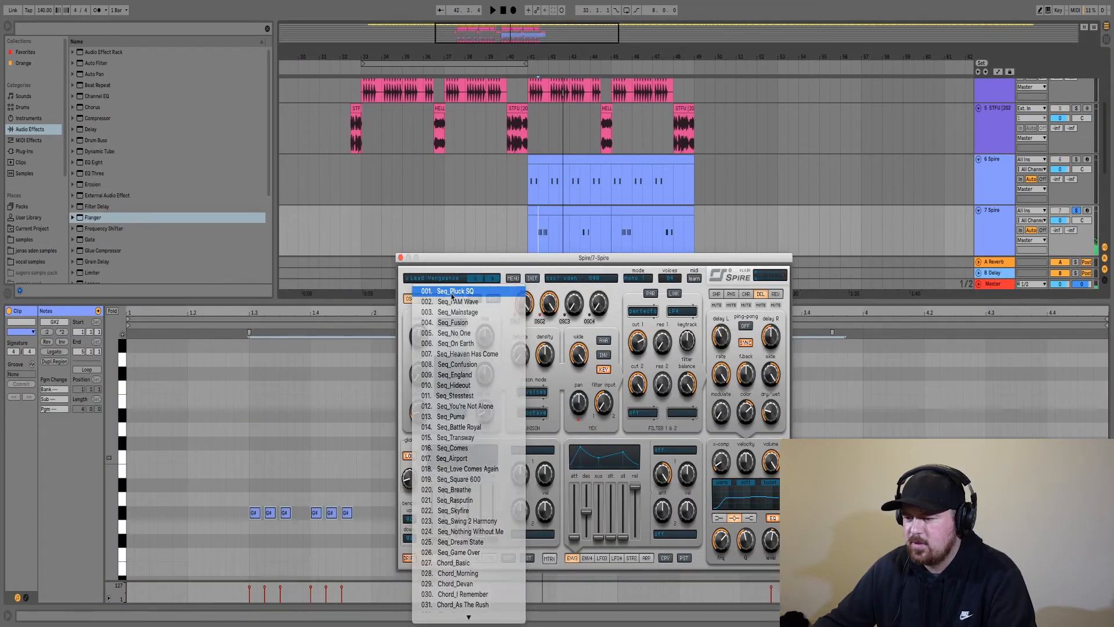
{"action": "left_click", "coordinate": [458, 290]}
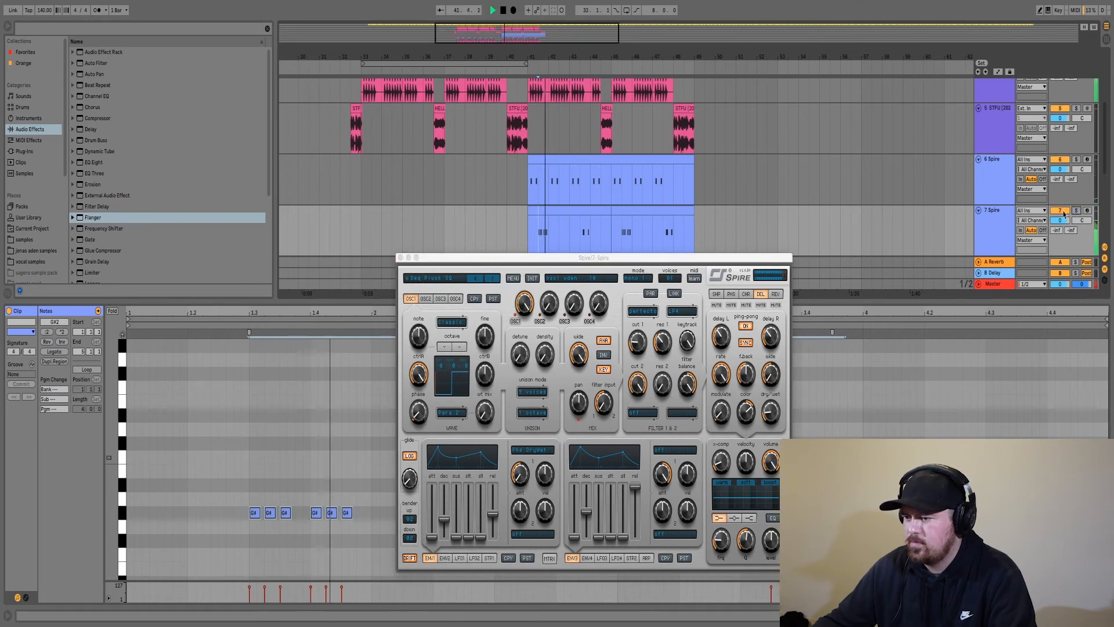
{"action": "left_click", "coordinate": [399, 257]}
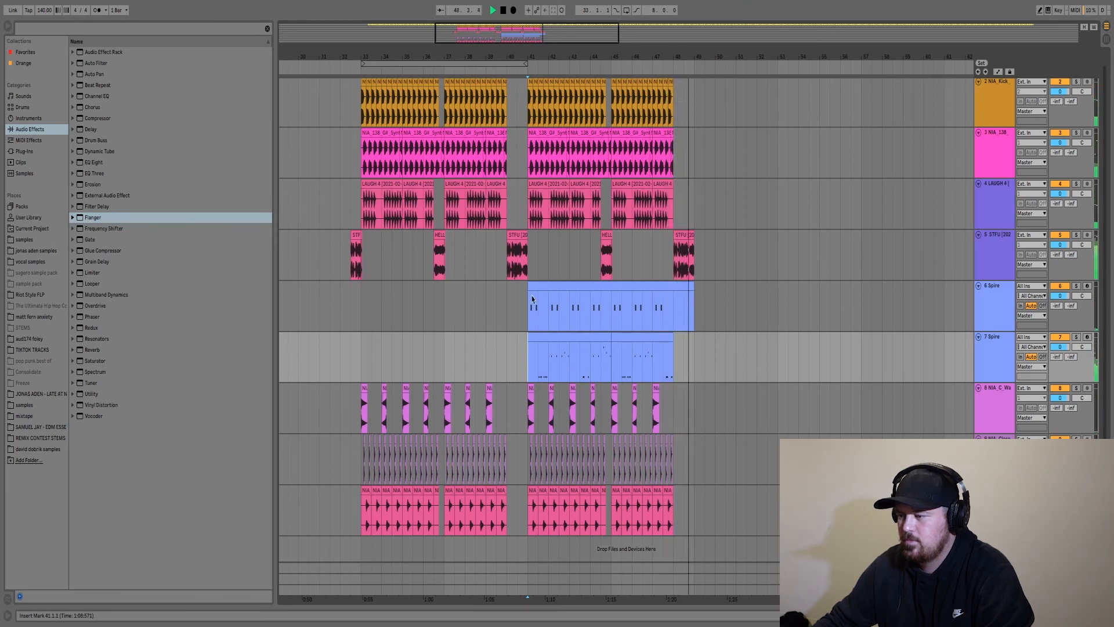
Step: Add effect tracks with NIA impacts and Cymatics crash samples at the drop sections
{"action": "left_click", "coordinate": [993, 234]}
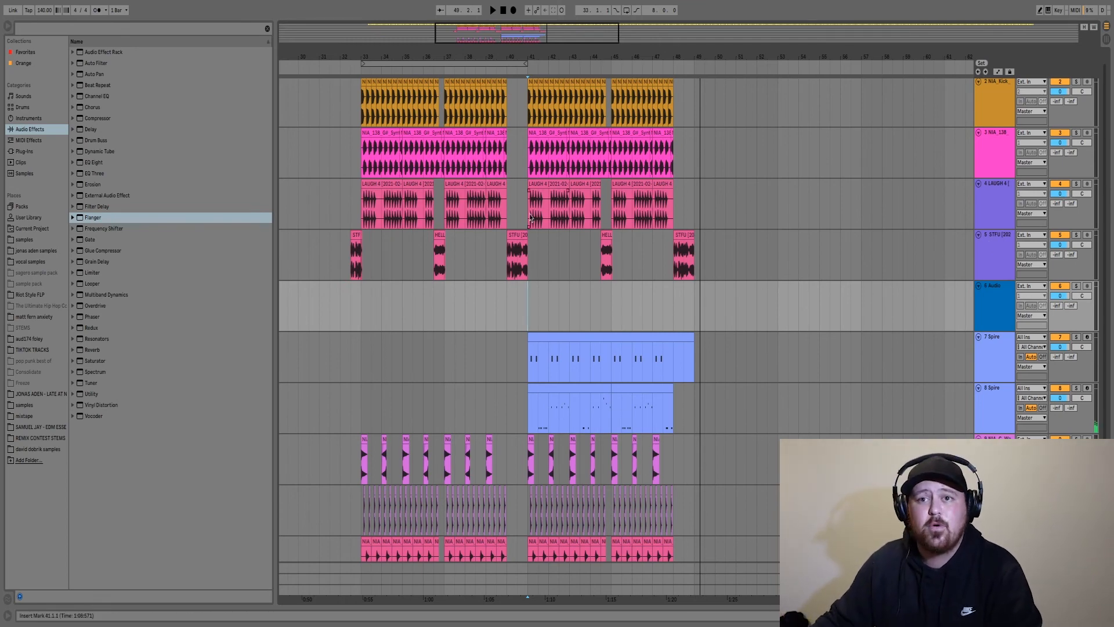
{"action": "left_click", "coordinate": [23, 240]}
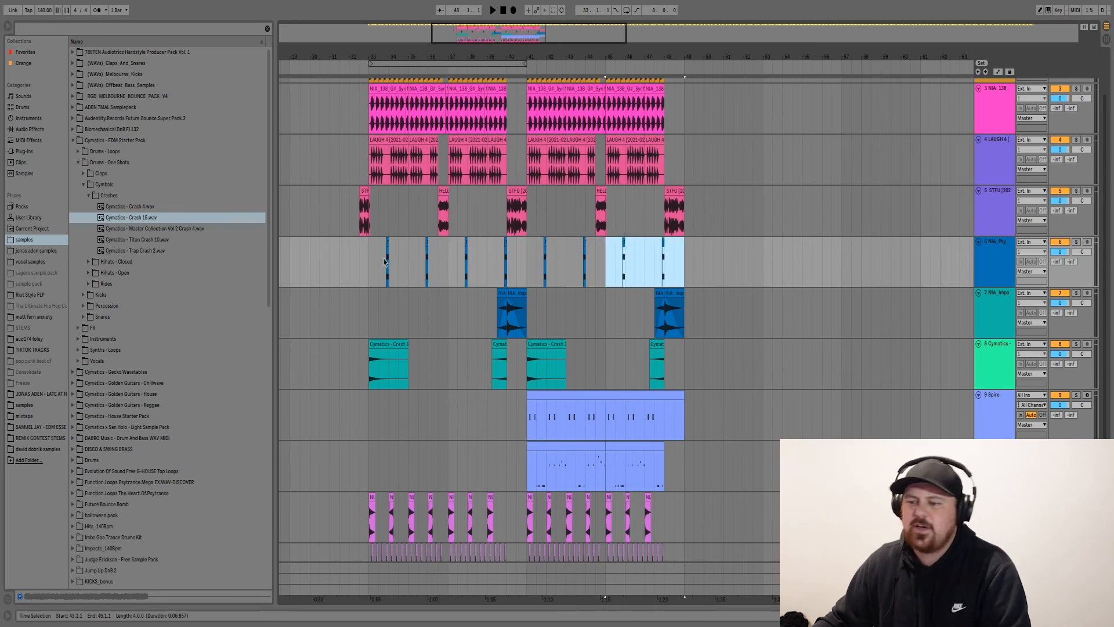
{"action": "left_click", "coordinate": [361, 257]}
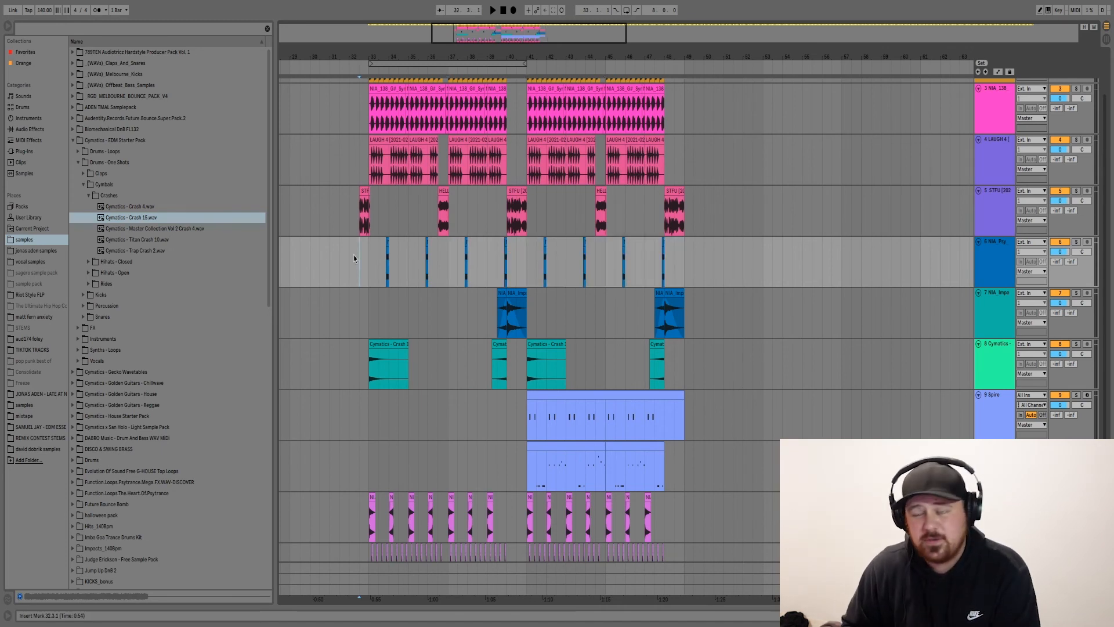